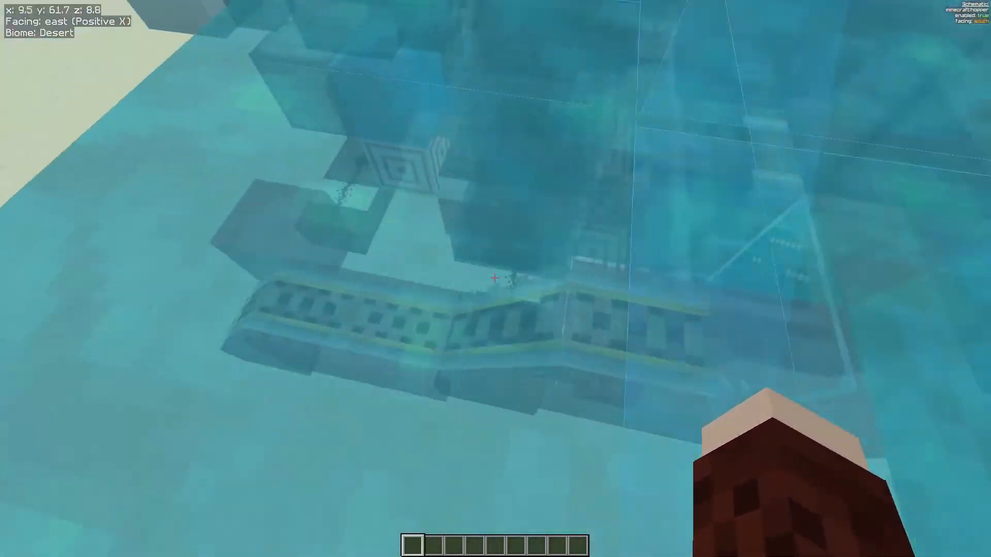
mouse_move(495, 279)
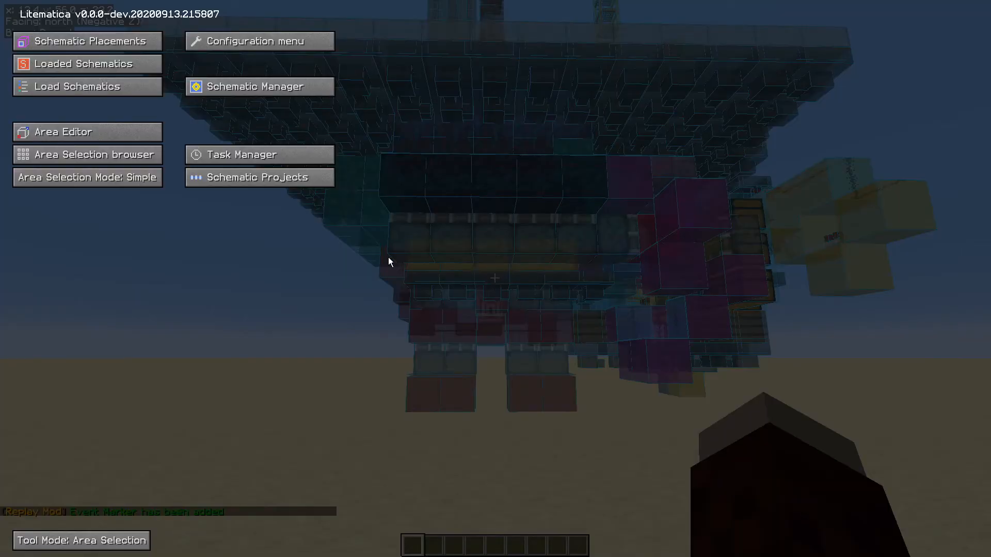
mouse_move(265, 244)
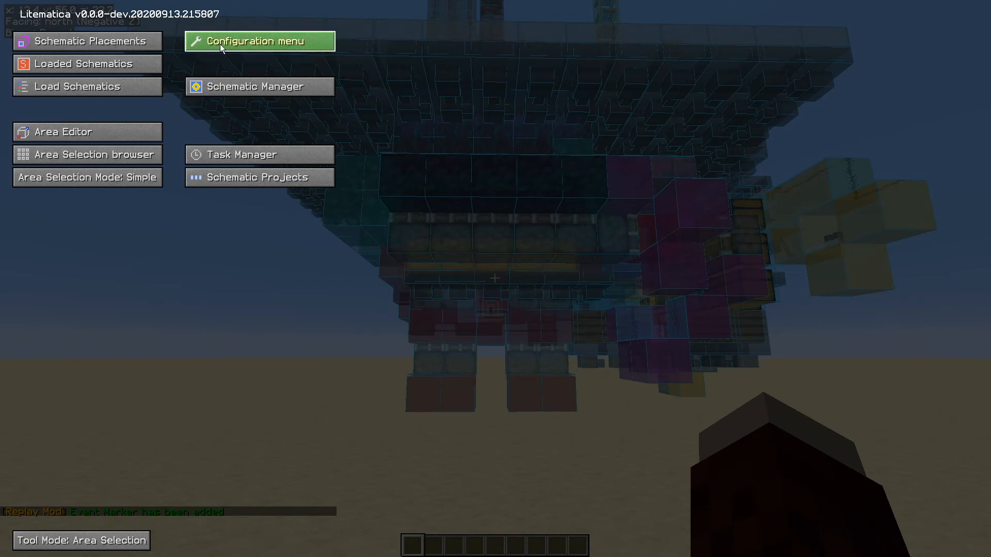
Step: Switch Render Layers mode to Layer Range and enter layer values 50 and 0
left_click(259, 41)
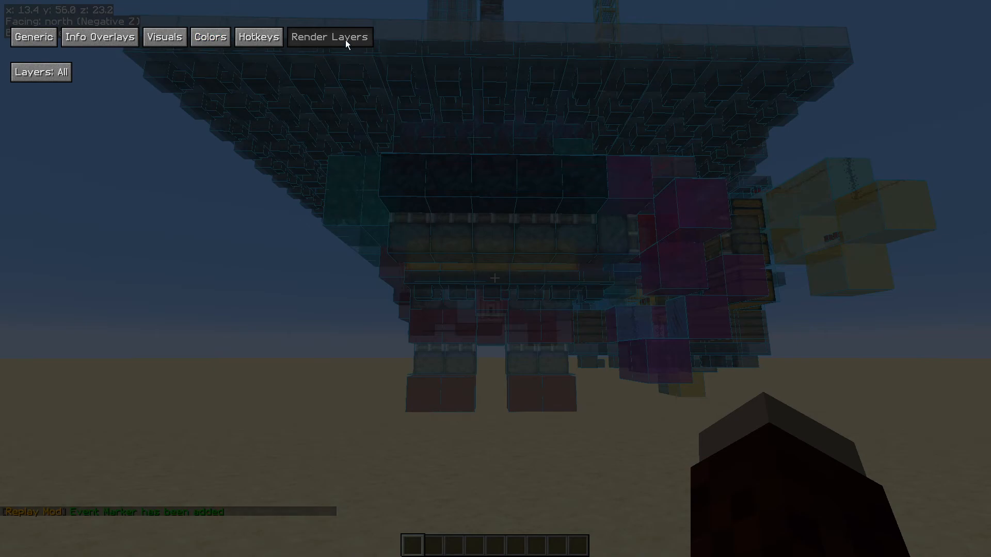
left_click(99, 37)
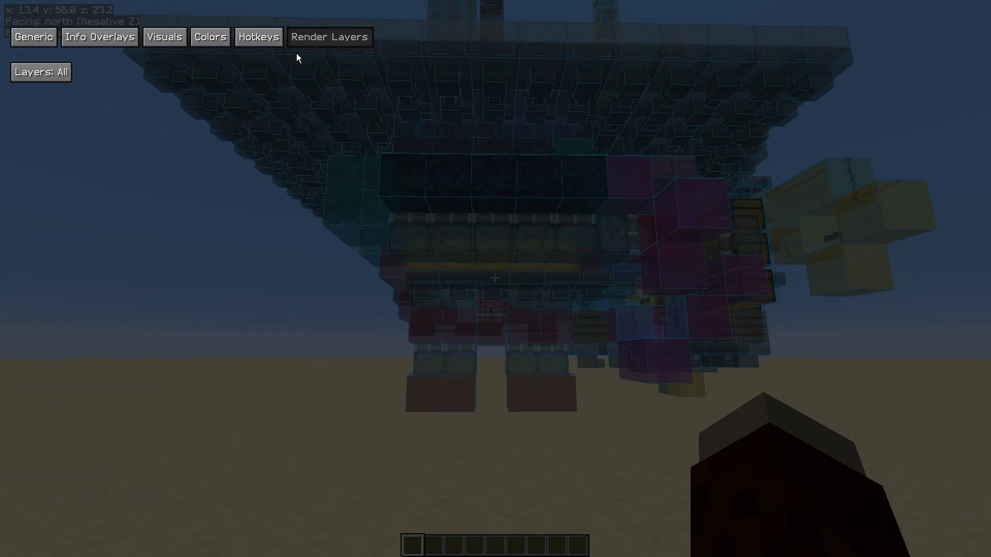
left_click(40, 72)
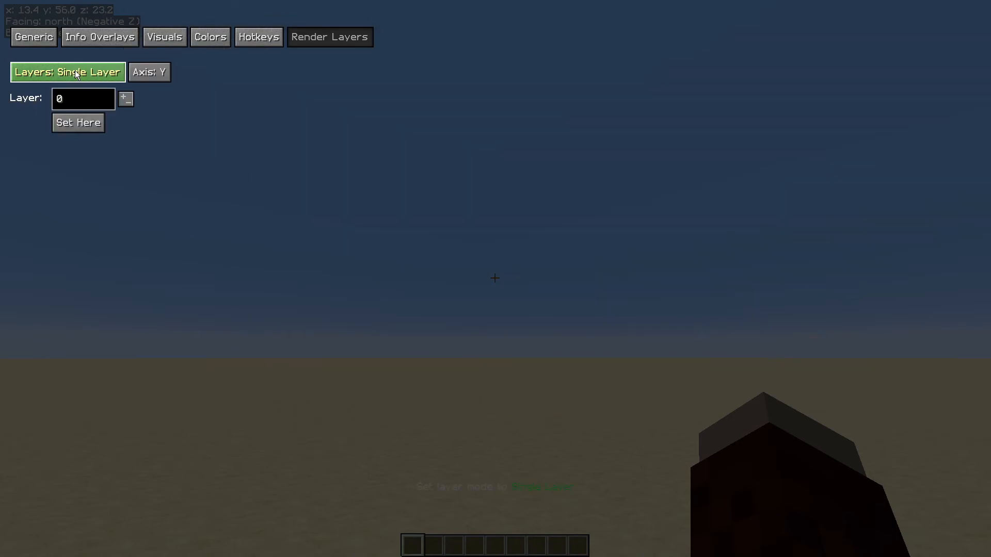
left_click(67, 71)
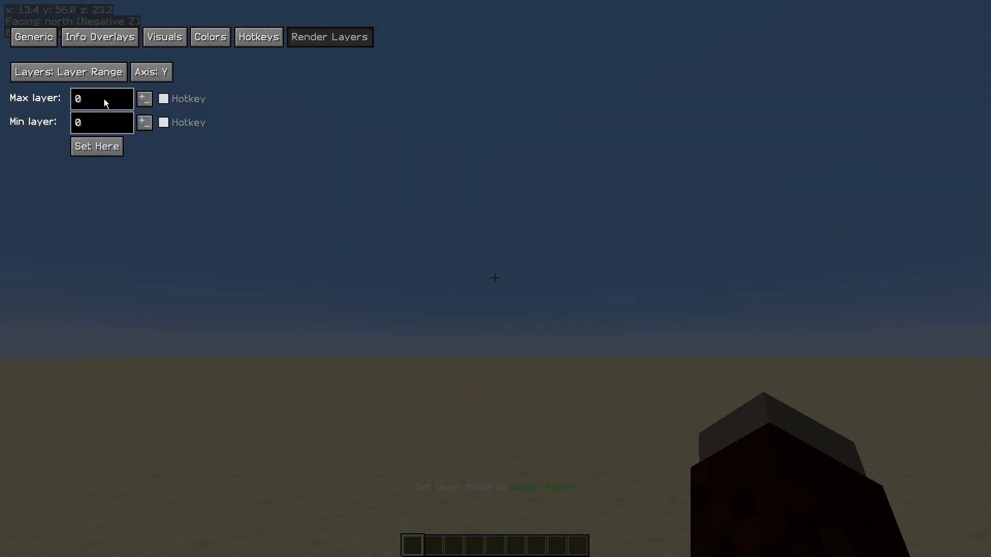
type("50")
type("7")
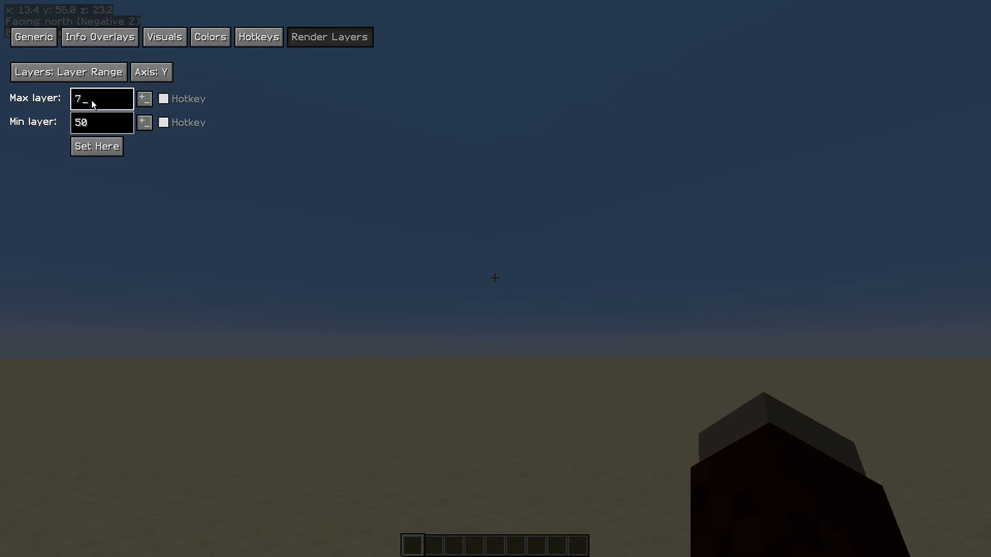
type("0")
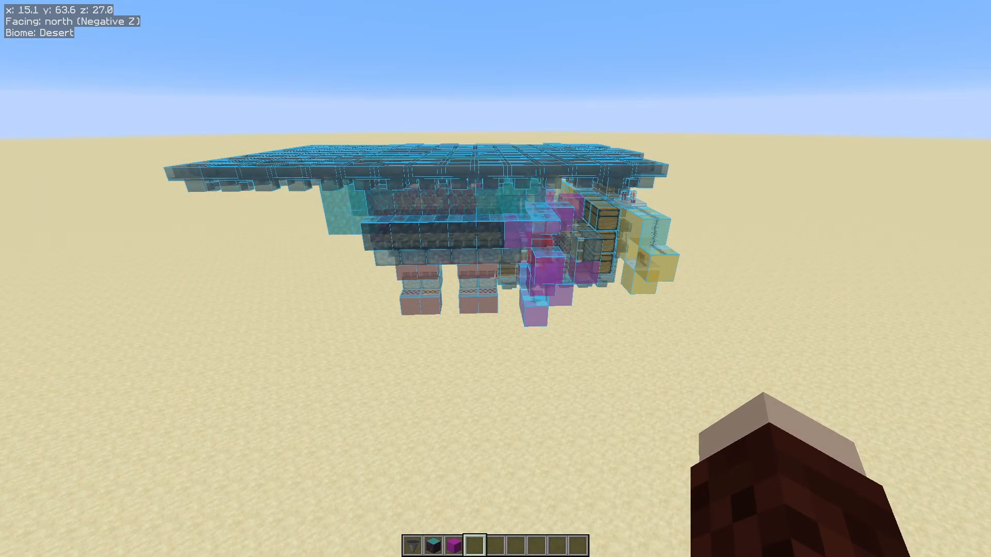
mouse_move(495, 278)
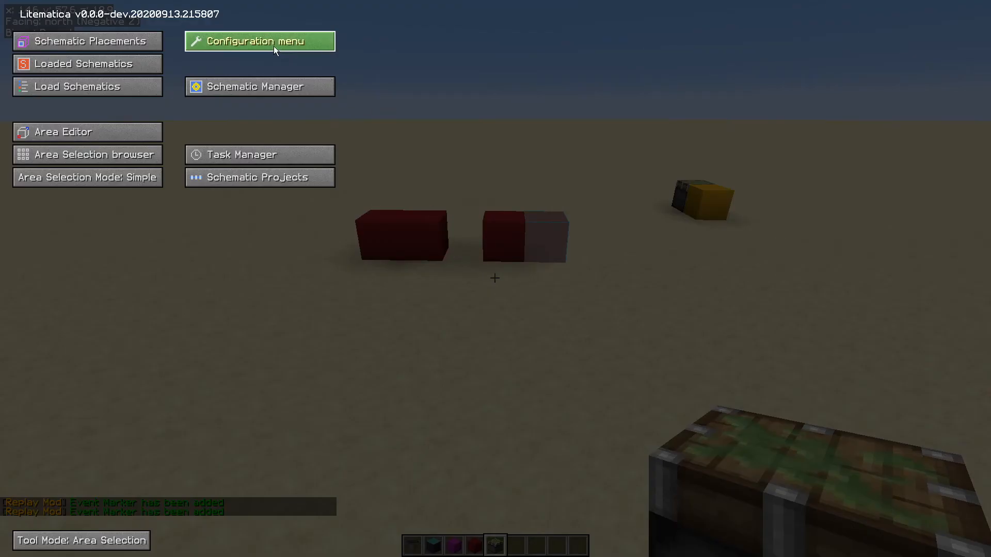
Step: Locate the openGuiSchematicVerifier binding in Hotkeys and bring up the Schematic Verifier
left_click(258, 41)
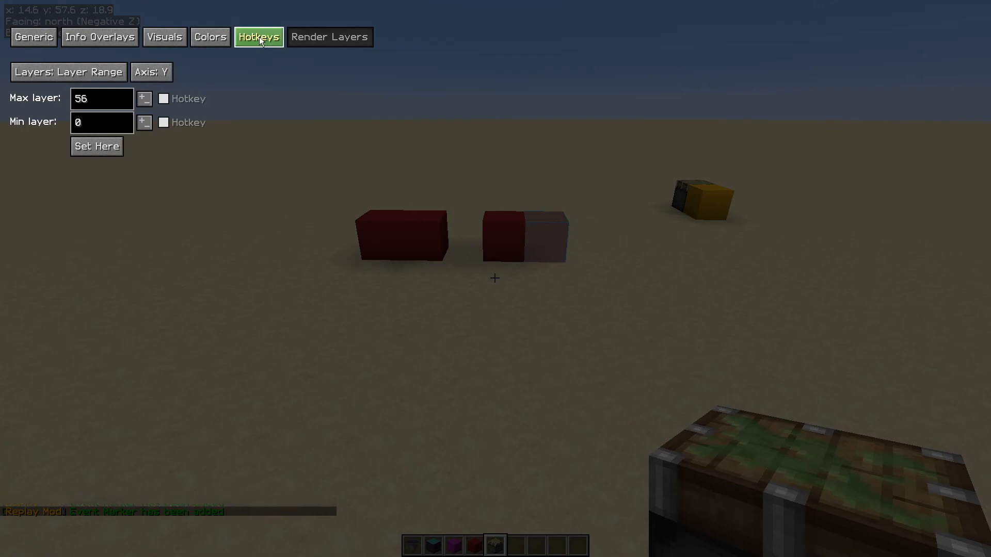
left_click(259, 37)
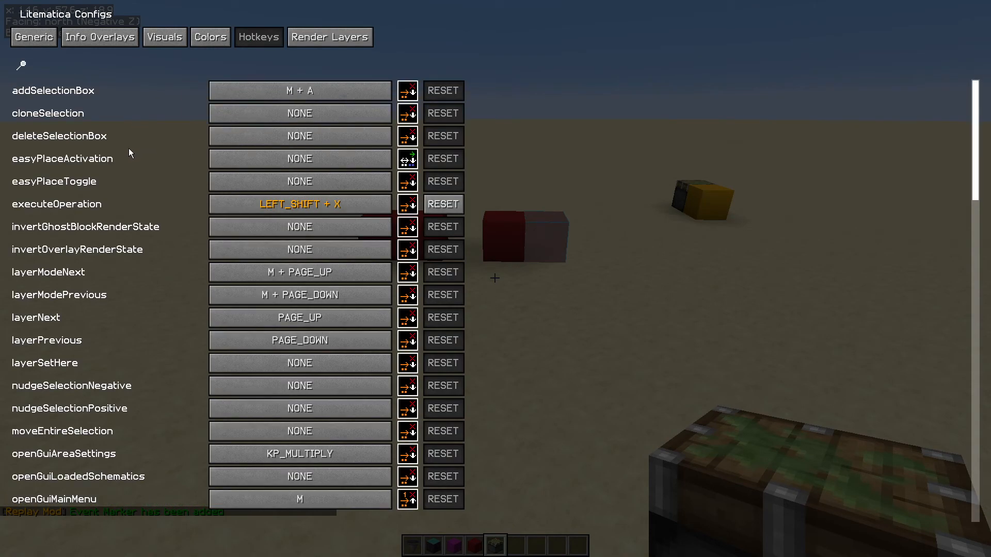
scroll("down", 3)
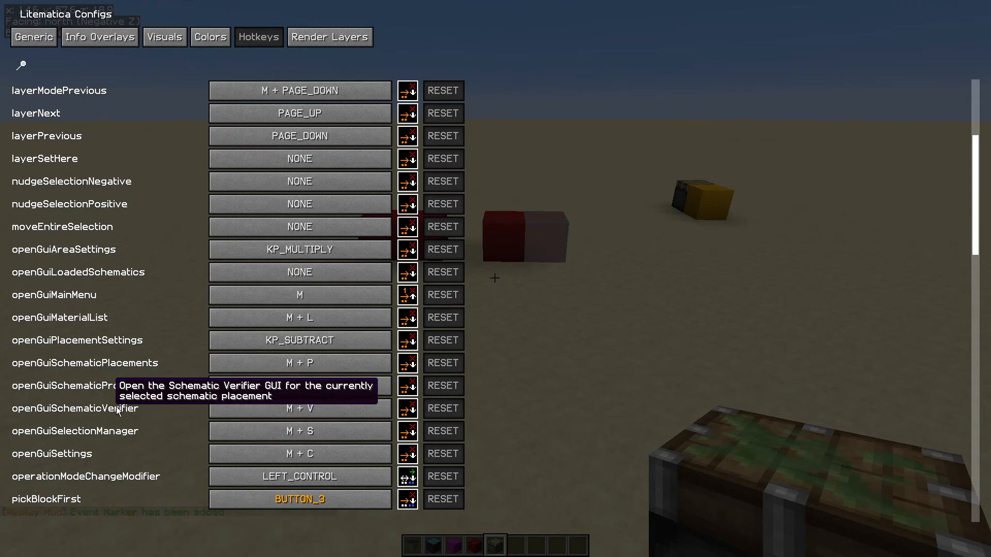
left_click(298, 408)
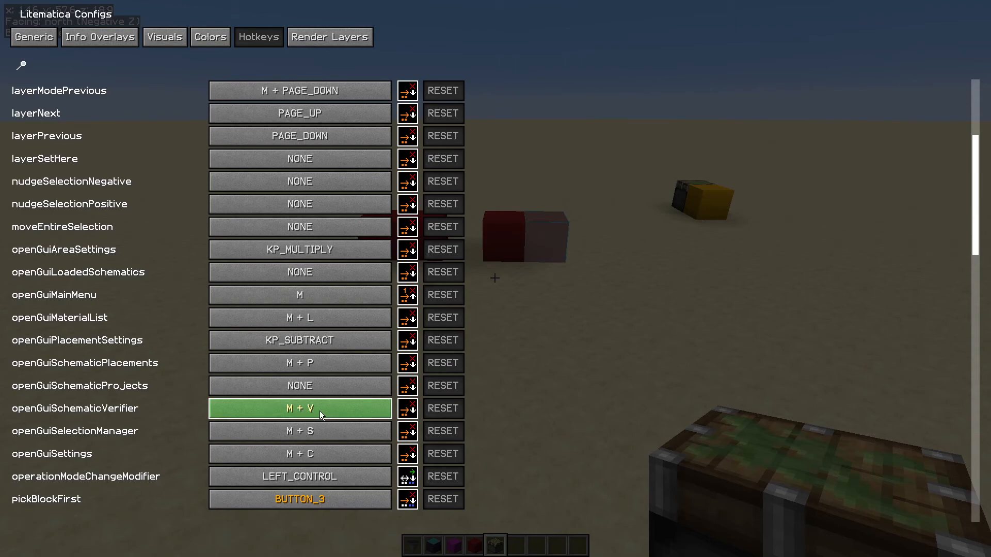
key("Escape")
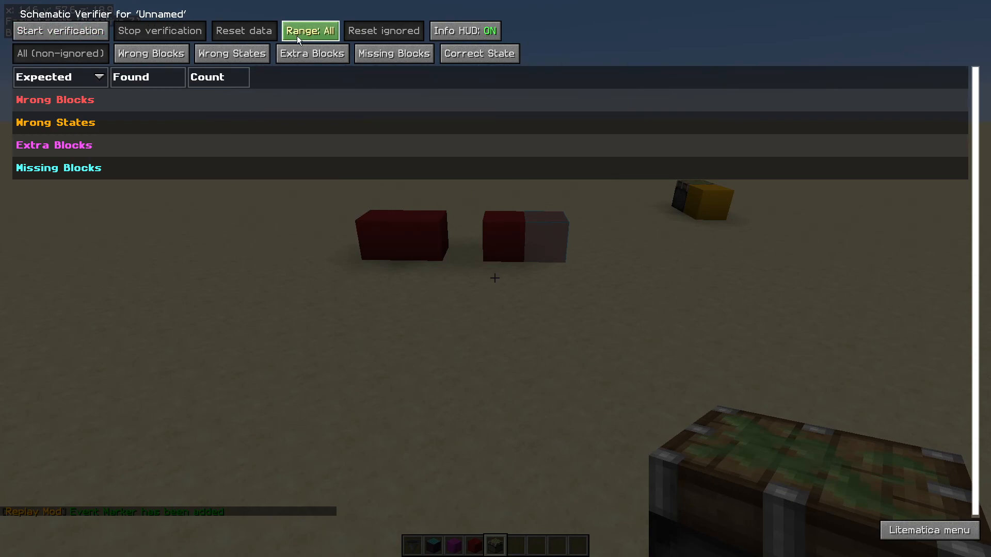
mouse_move(332, 33)
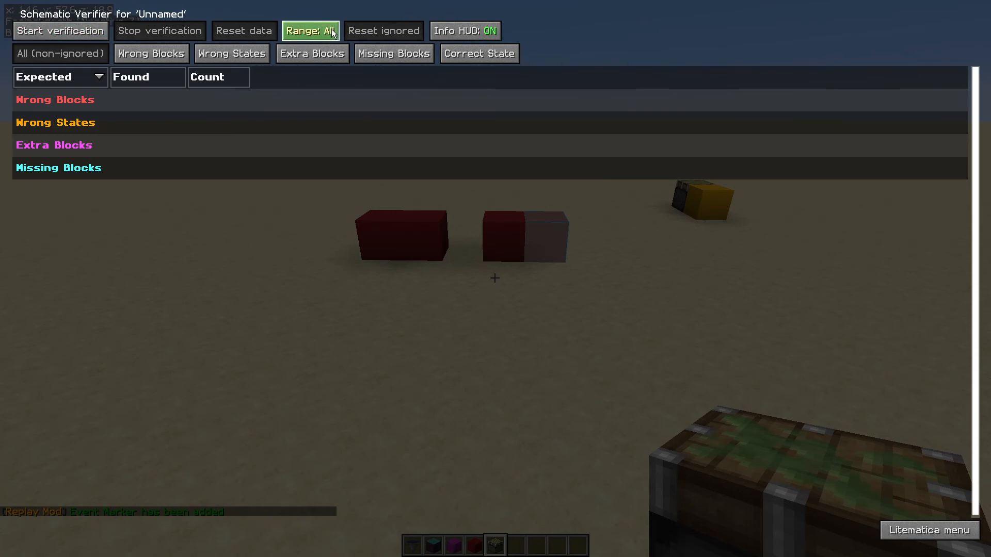
Step: Verify within the Render Layers range, then re-verify after adding the missing Red Concrete
left_click(310, 31)
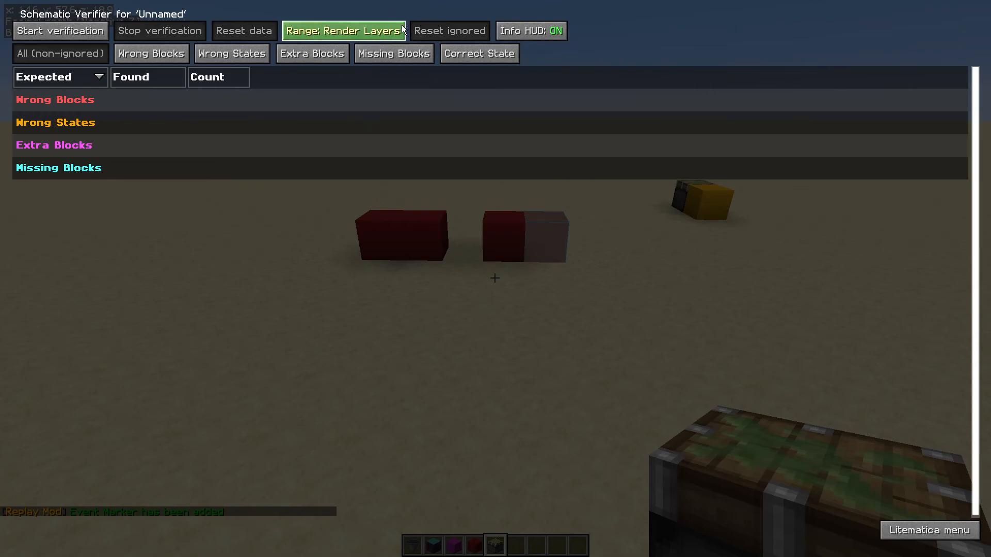
left_click(60, 31)
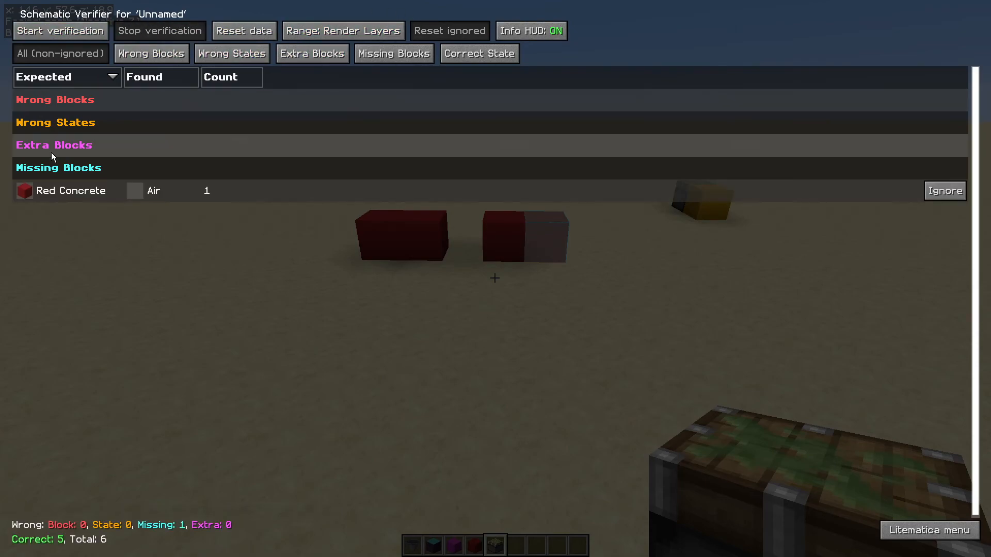
mouse_move(281, 236)
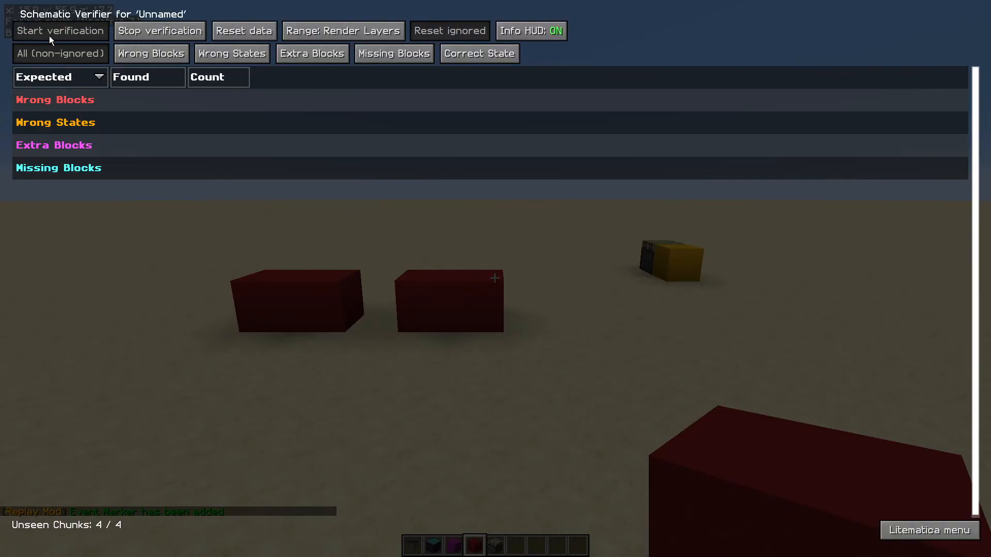
left_click(60, 31)
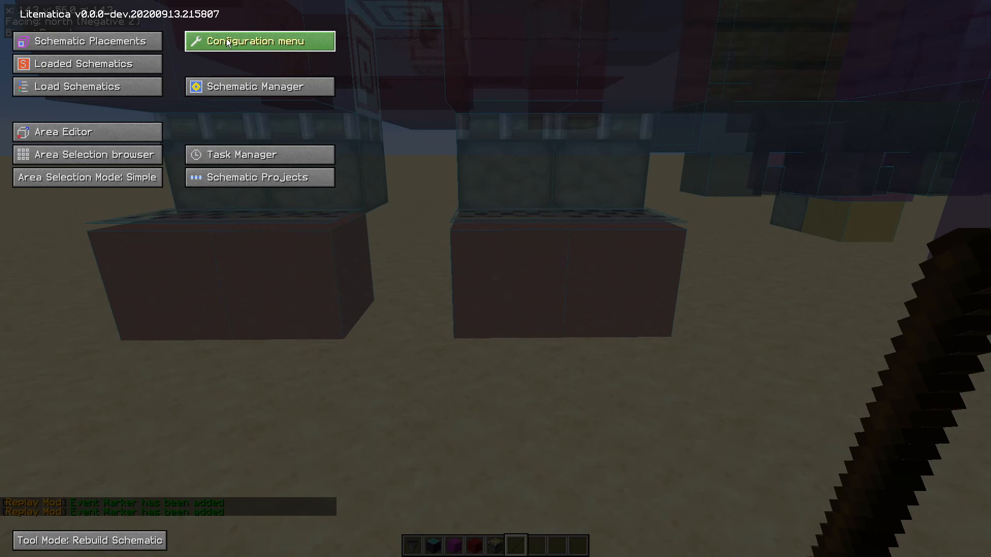
Step: Scroll the Hotkeys configuration list down to the schematicRebuild hotkeys
left_click(258, 41)
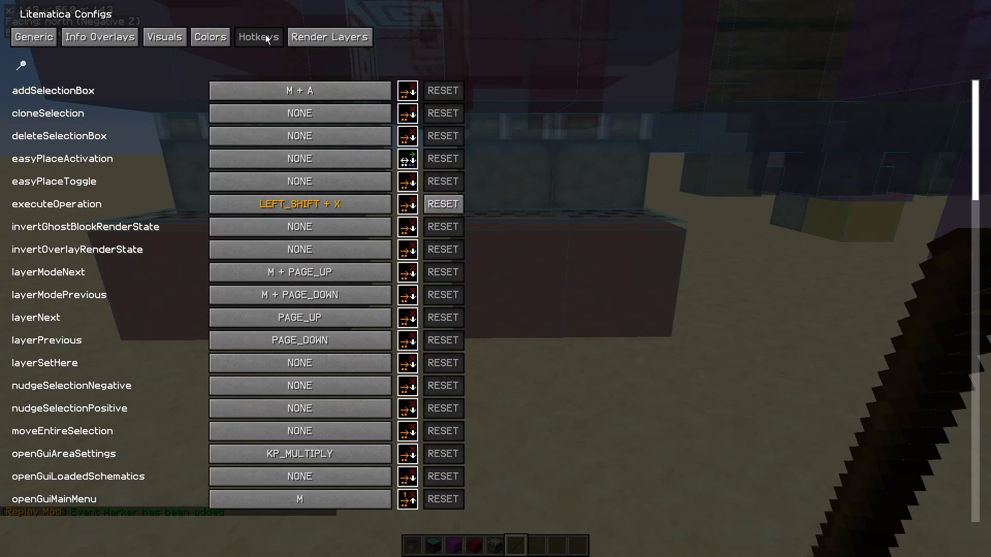
left_click(299, 248)
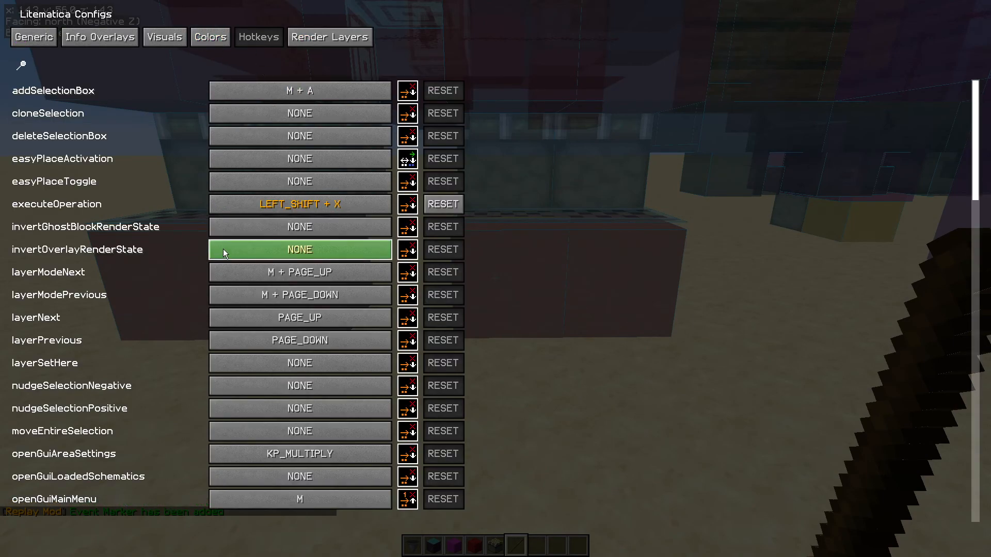
scroll("down", 3)
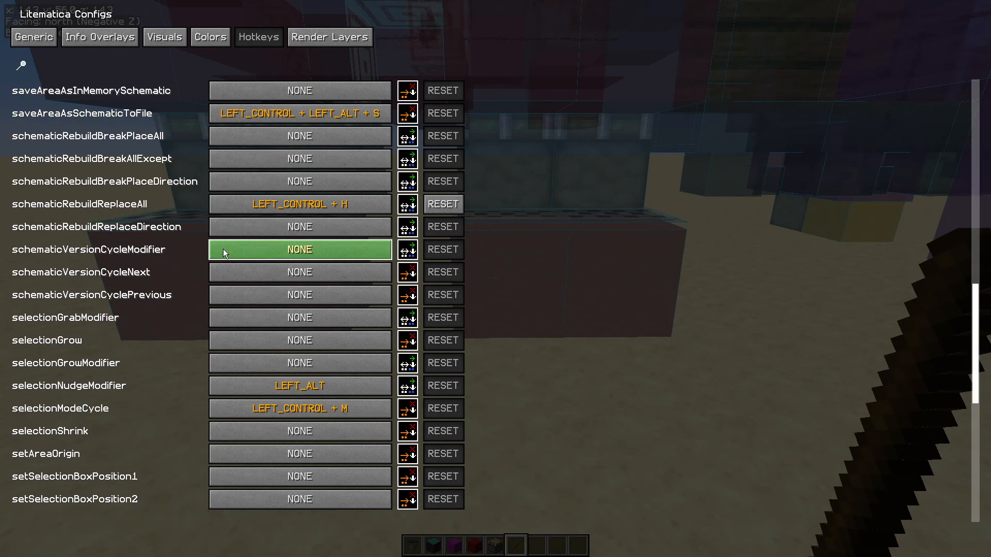
scroll("down", 3)
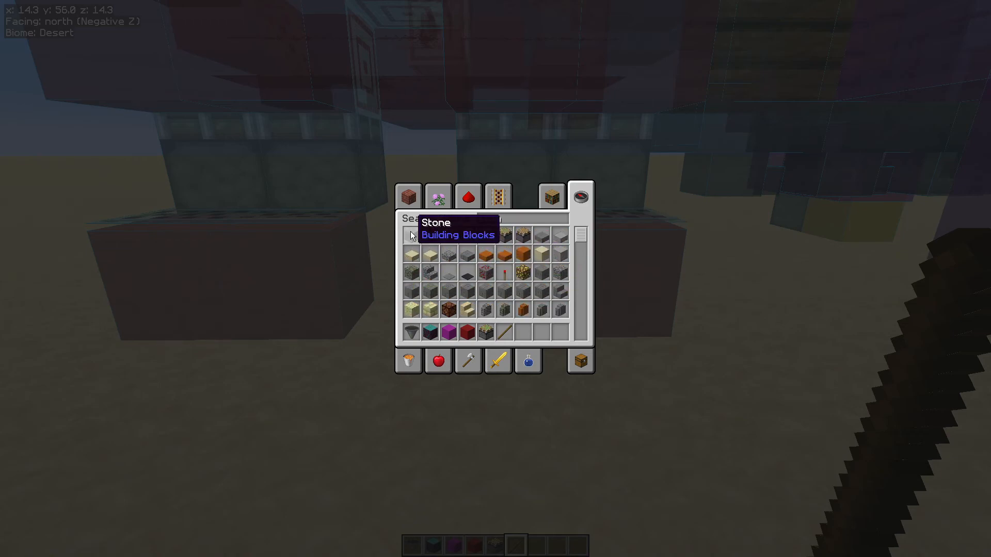
Step: Close the inventory with Stone in hand and walk up to the hologram
key("Escape")
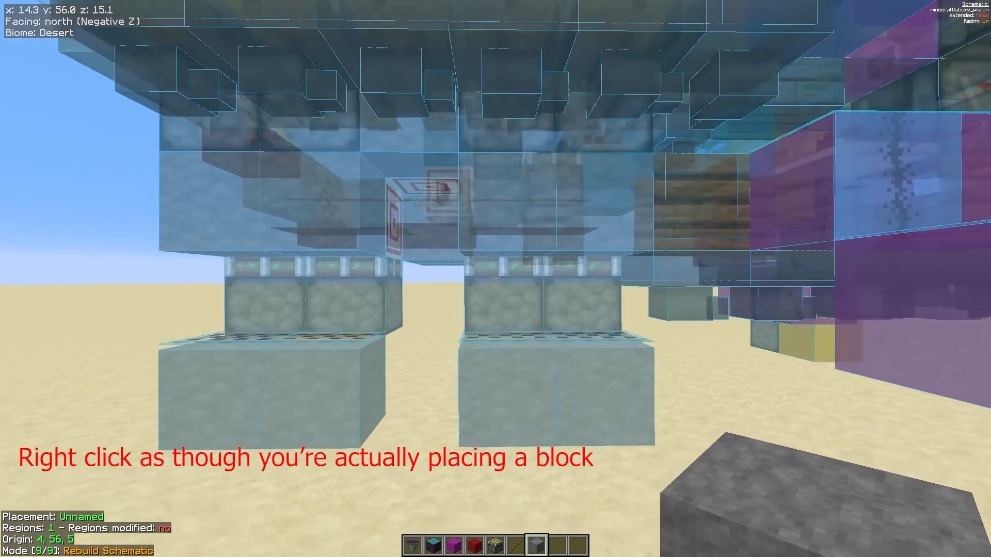
key("w")
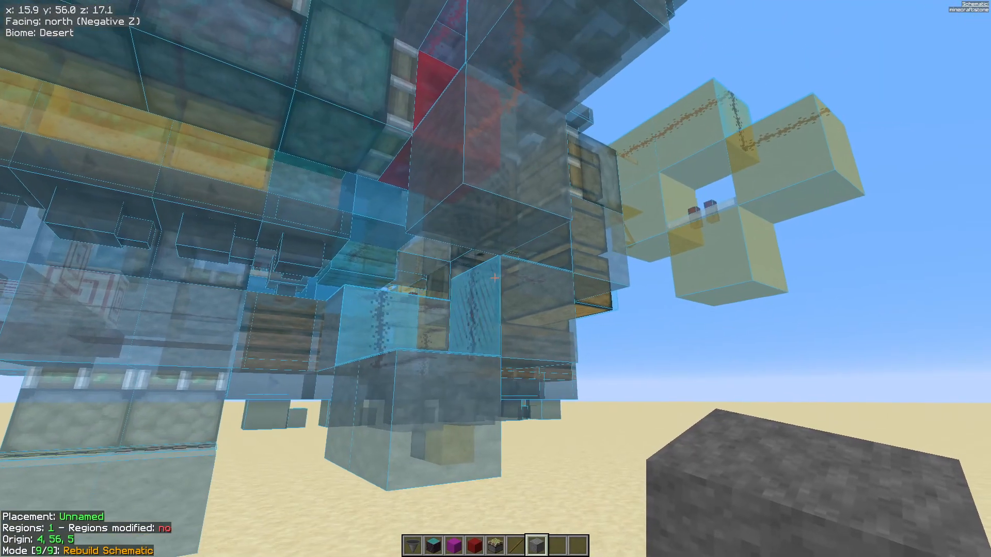
mouse_move(495, 279)
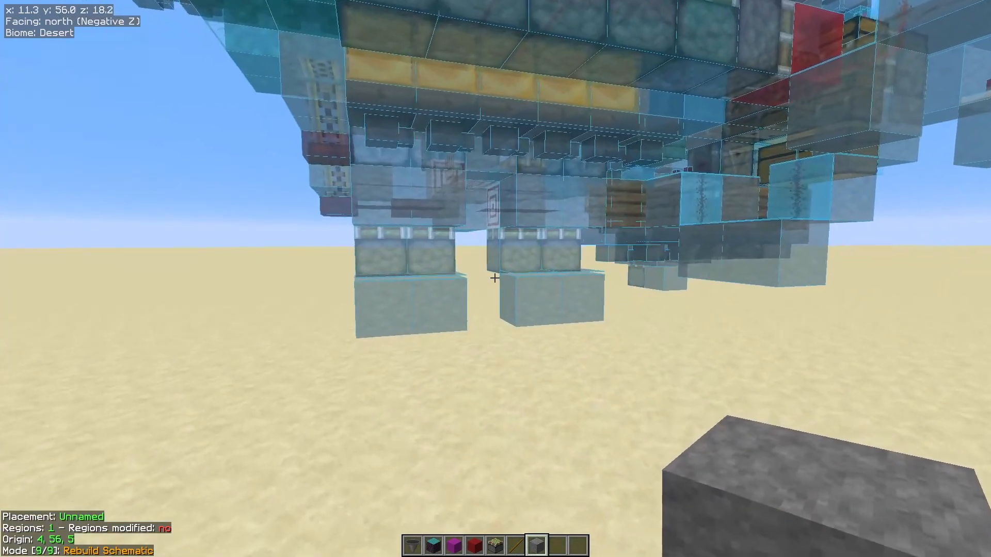
mouse_move(495, 279)
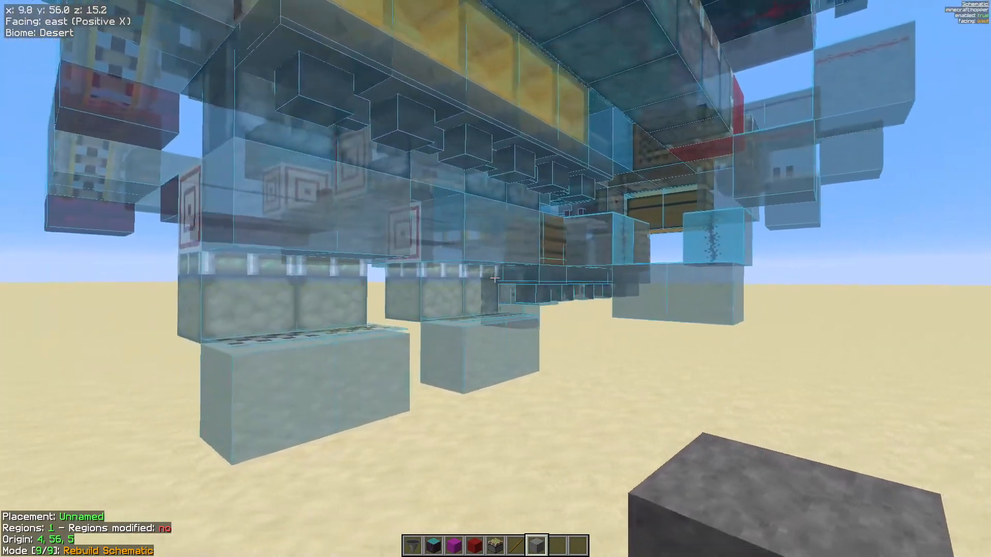
mouse_move(495, 278)
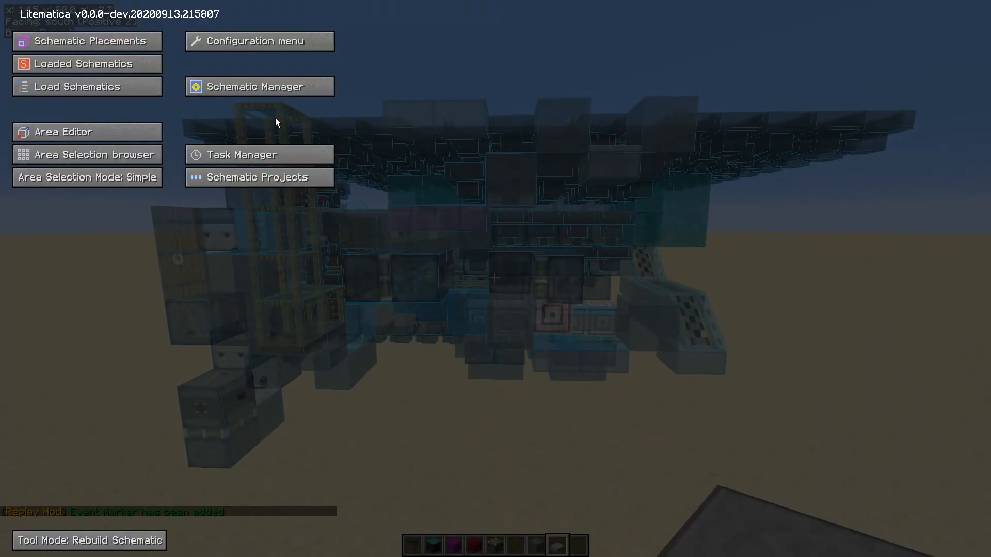
Step: Enable renderBlocksAsTranslucent, comparing solid and translucent ghost blocks in the world
left_click(259, 41)
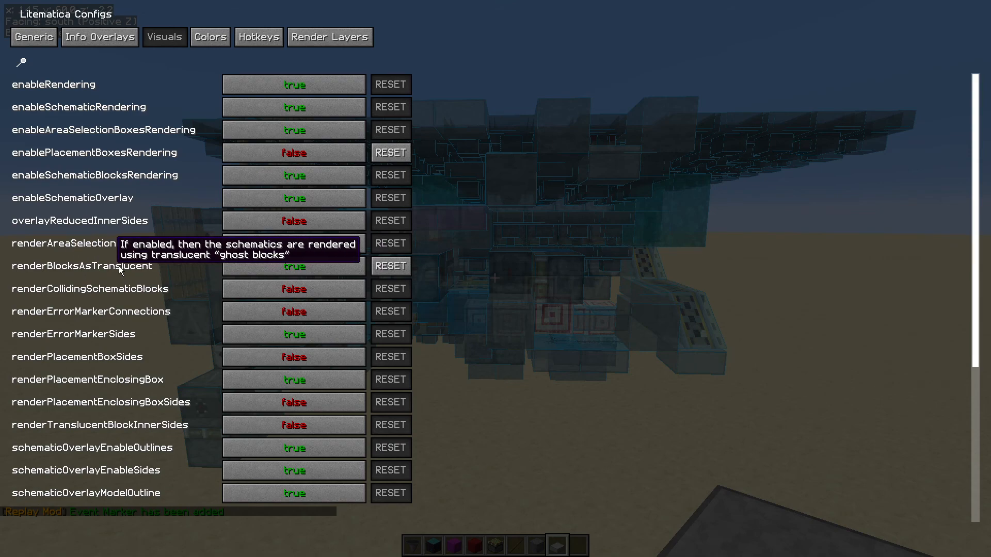
key("Escape")
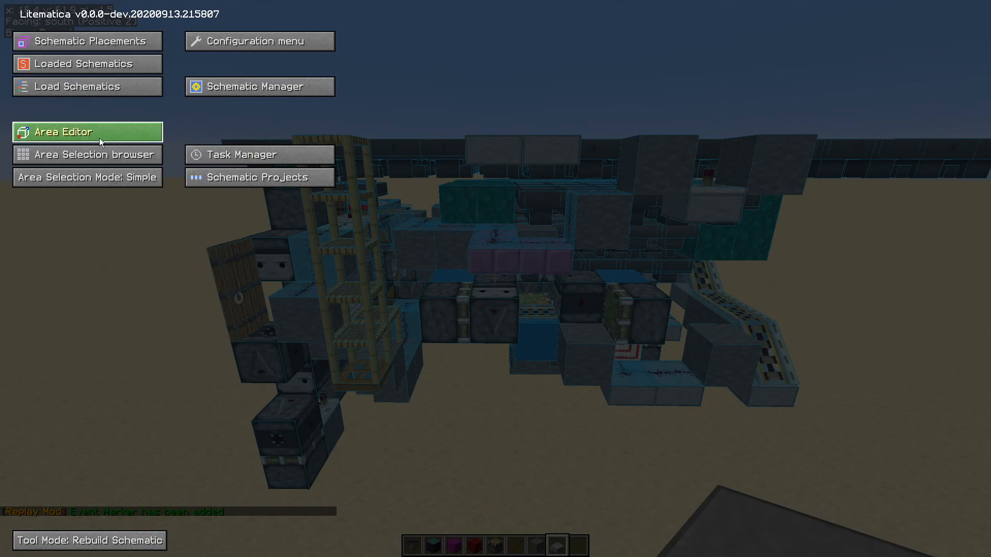
left_click(259, 41)
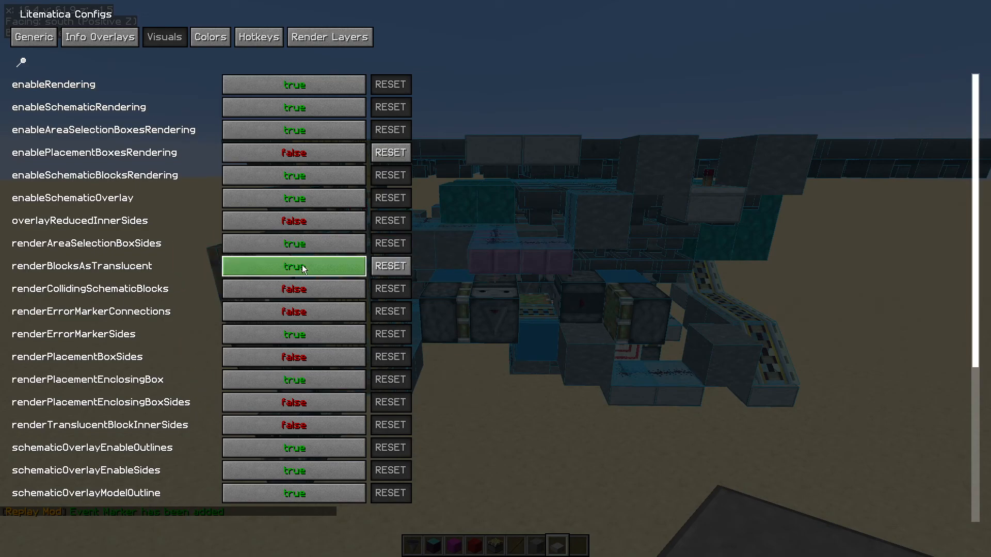
key("Escape")
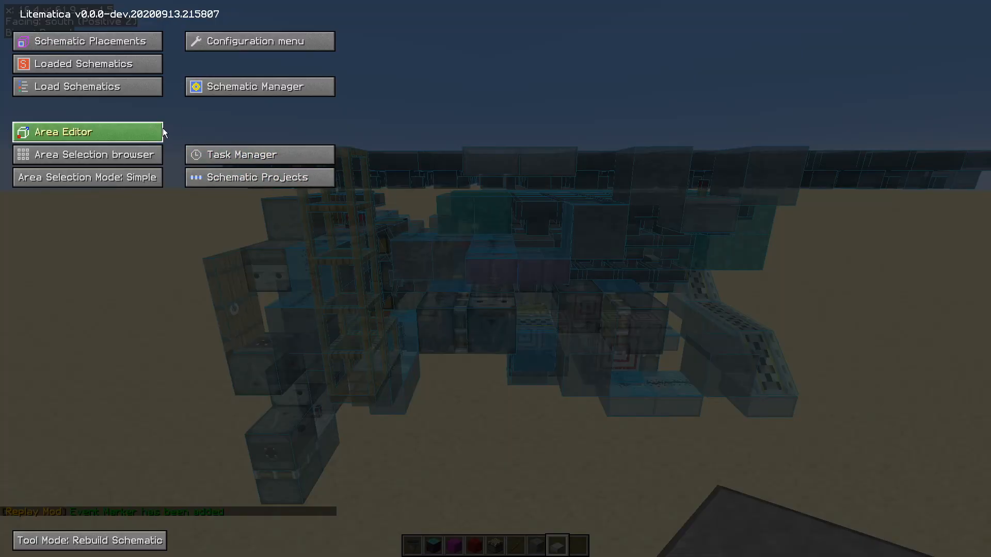
Step: Adjust the ghostBlockAlpha slider to roughly 0.55 opacity
left_click(258, 41)
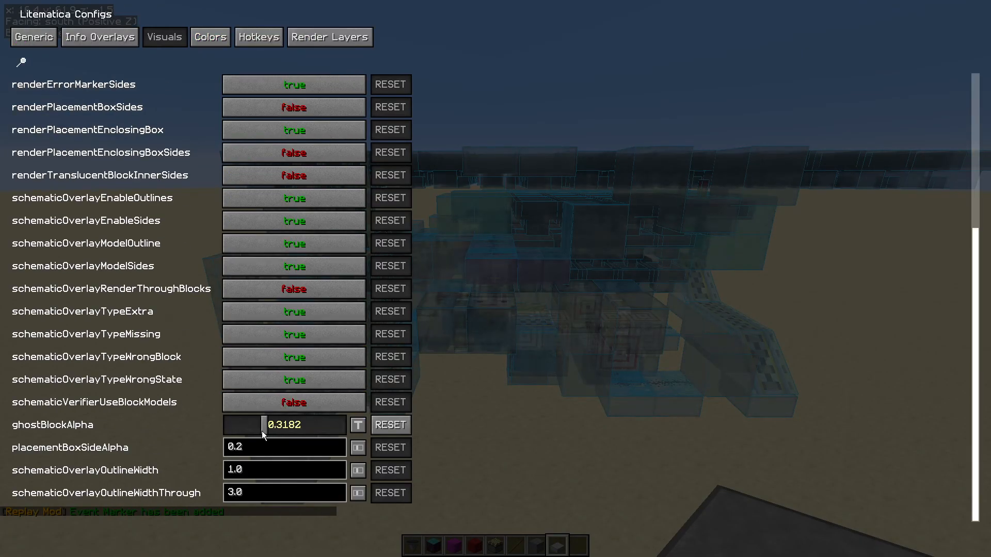
left_click_drag(263, 425, 228, 425)
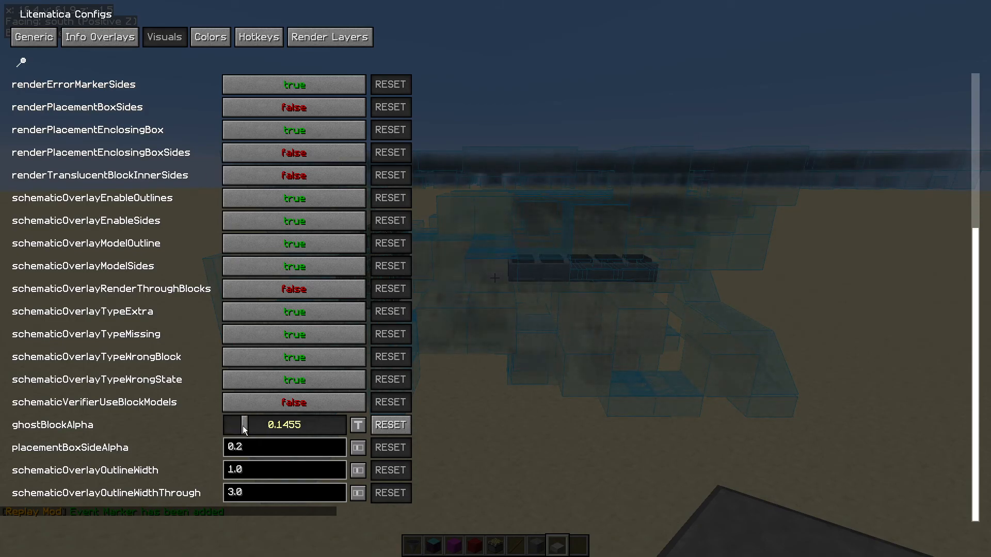
left_click_drag(243, 425, 343, 425)
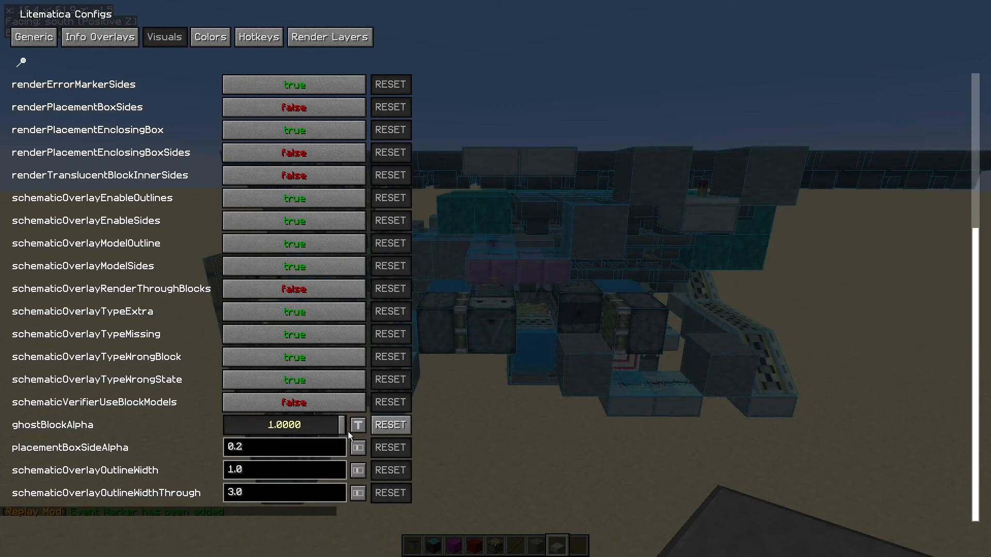
left_click_drag(347, 424, 259, 424)
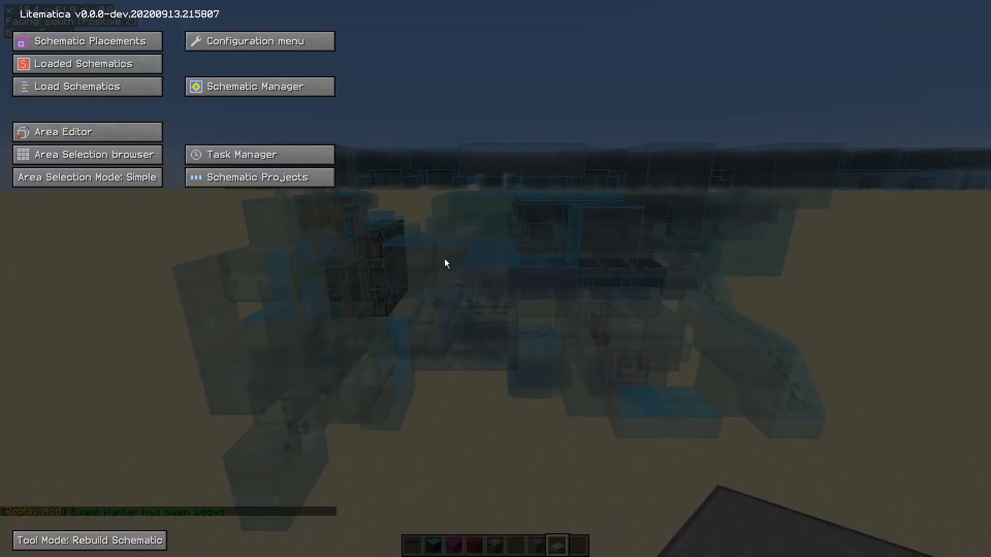
left_click(258, 41)
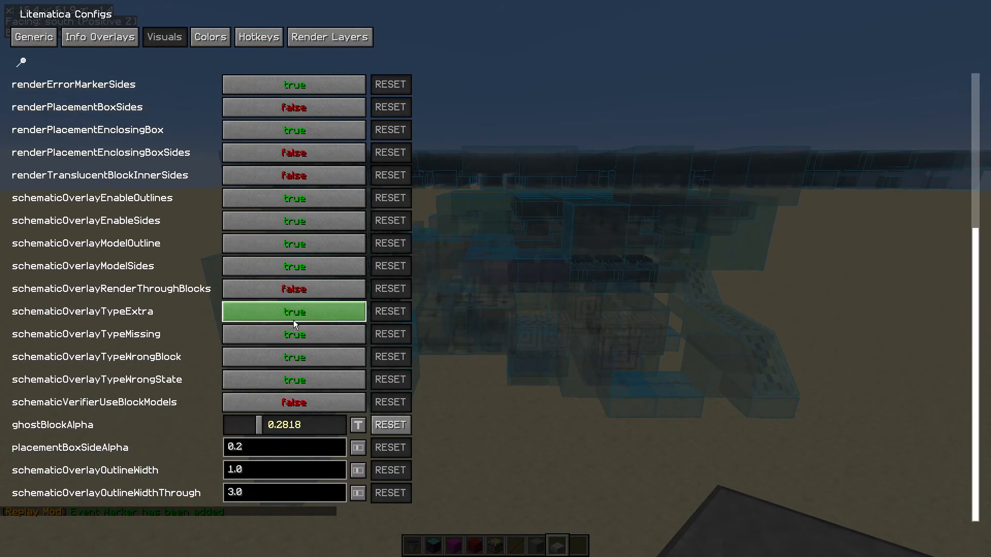
left_click_drag(257, 425, 289, 424)
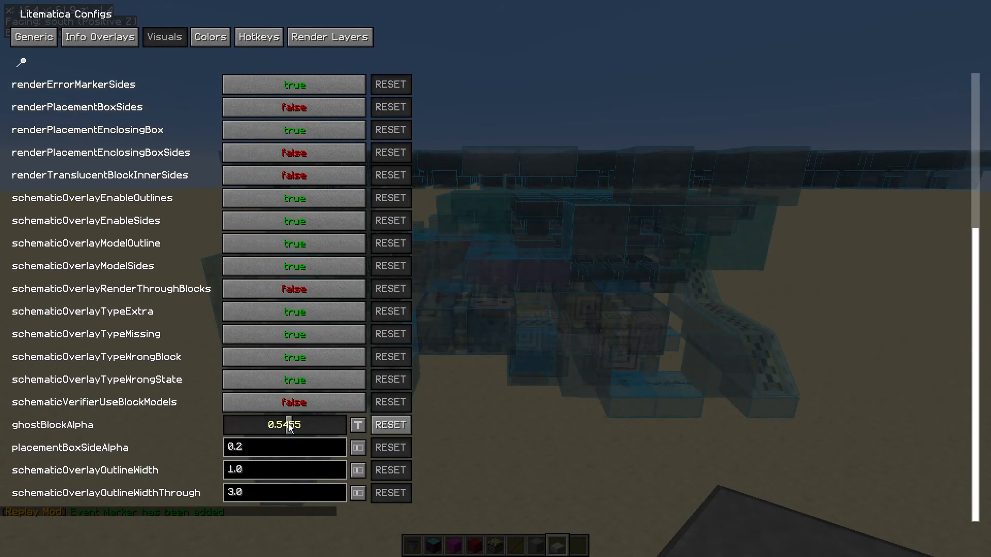
left_click_drag(287, 424, 292, 425)
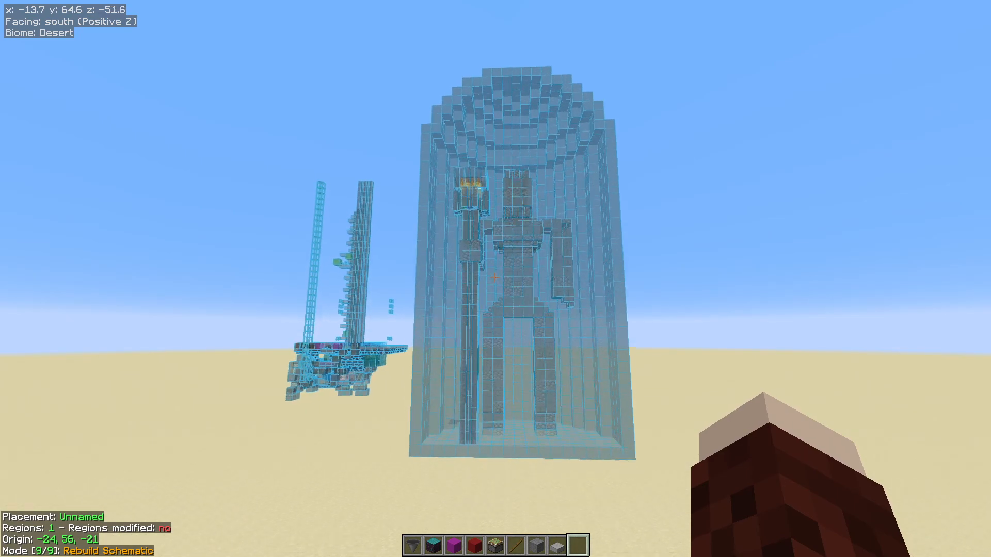
Step: Configure the statue placement in Schematic Placements with Mirror set to FRONT_BACK
key("w")
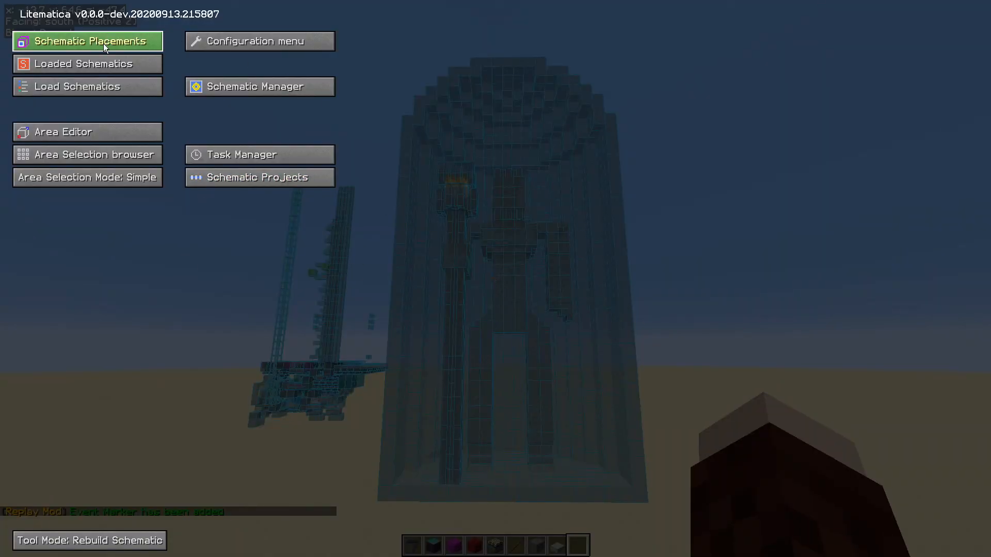
left_click(87, 41)
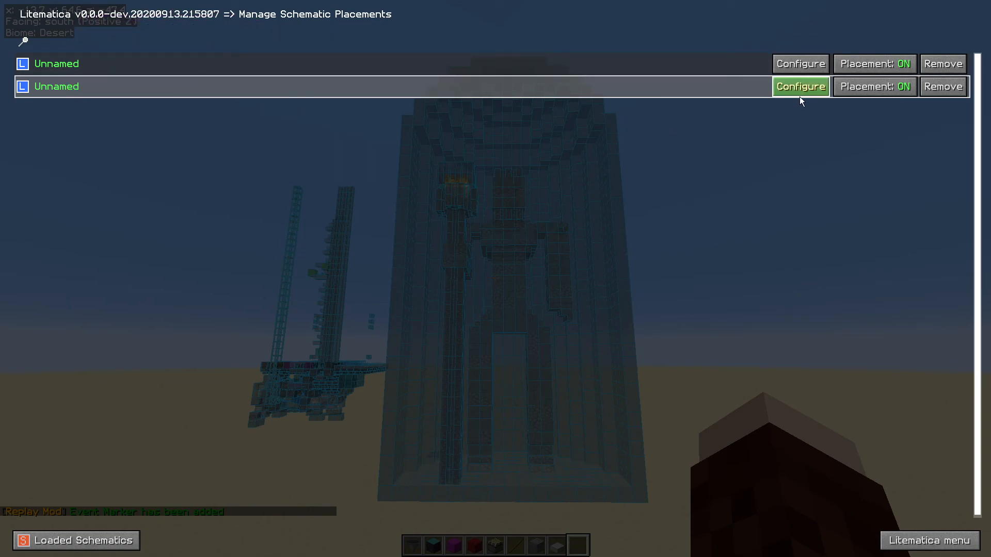
left_click(799, 87)
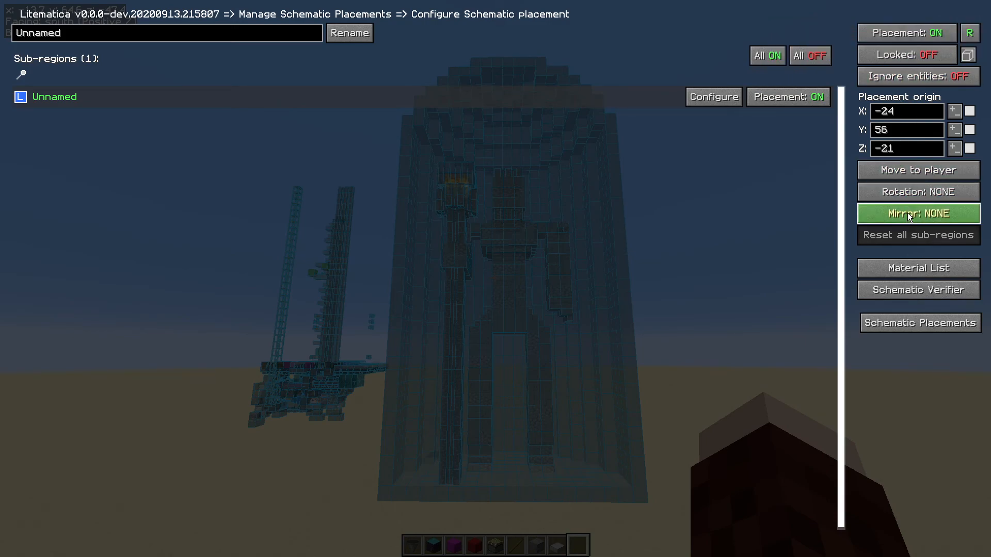
left_click(917, 213)
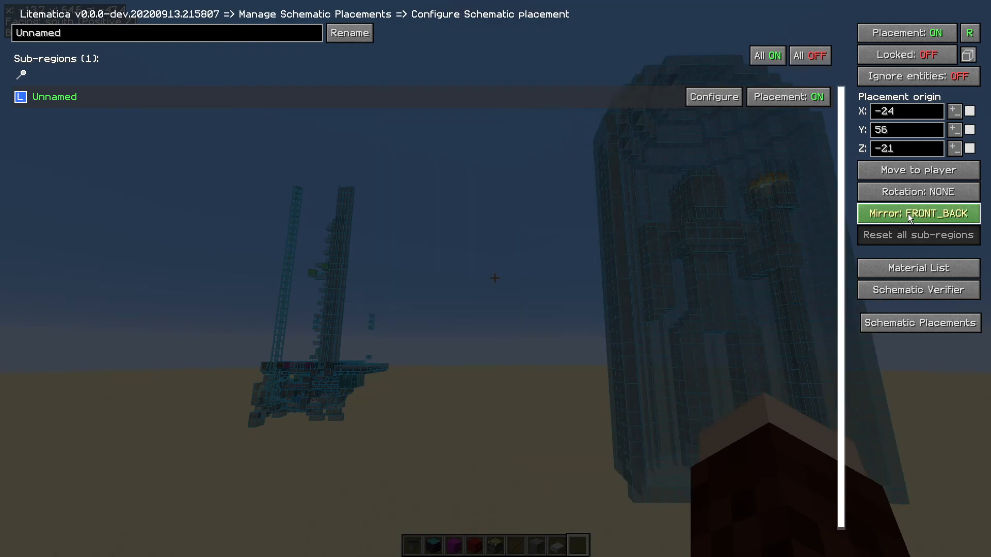
mouse_move(709, 274)
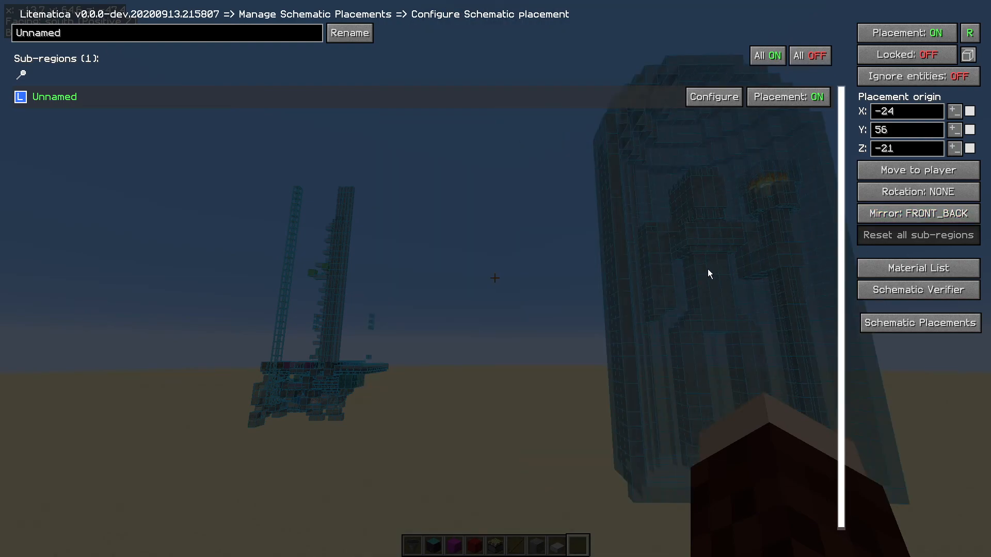
left_click(954, 110)
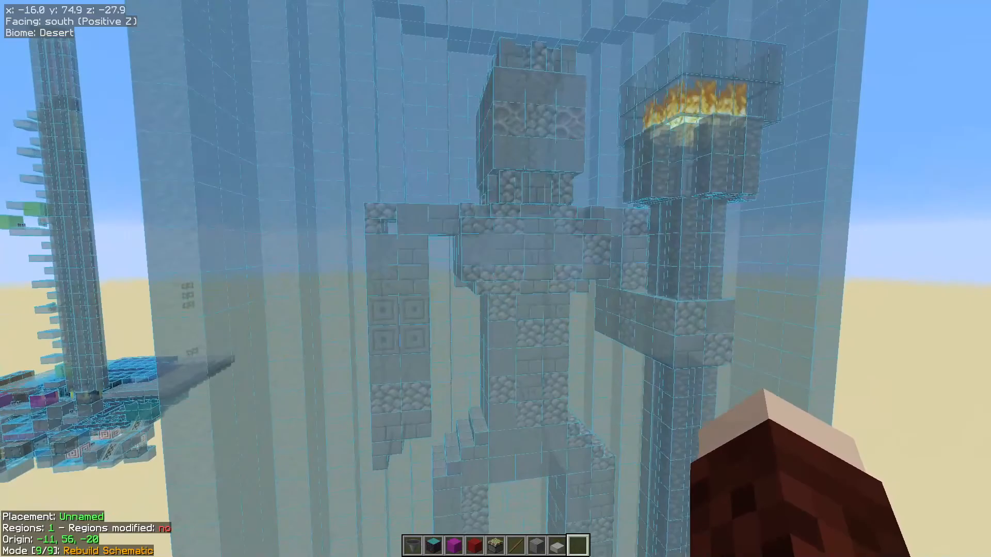
mouse_move(495, 279)
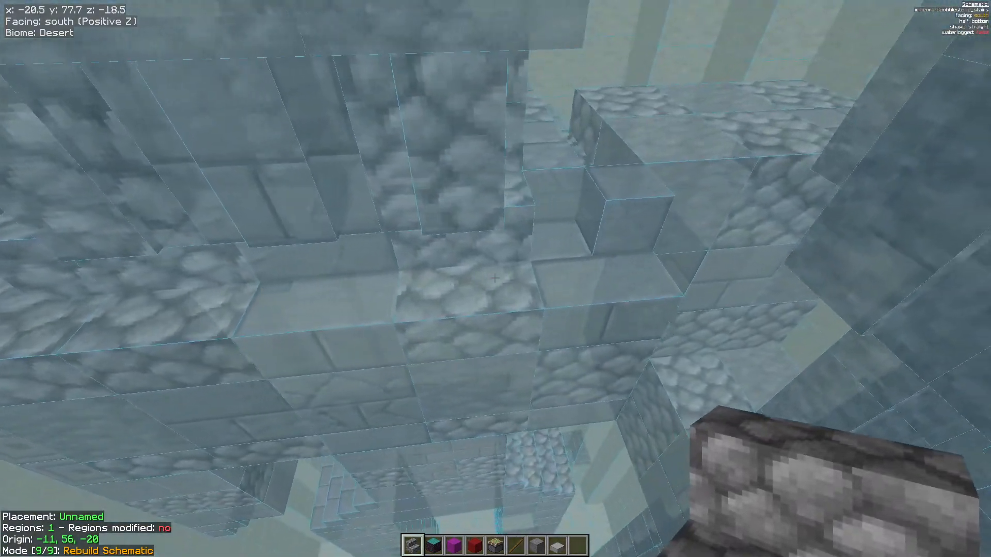
mouse_move(495, 278)
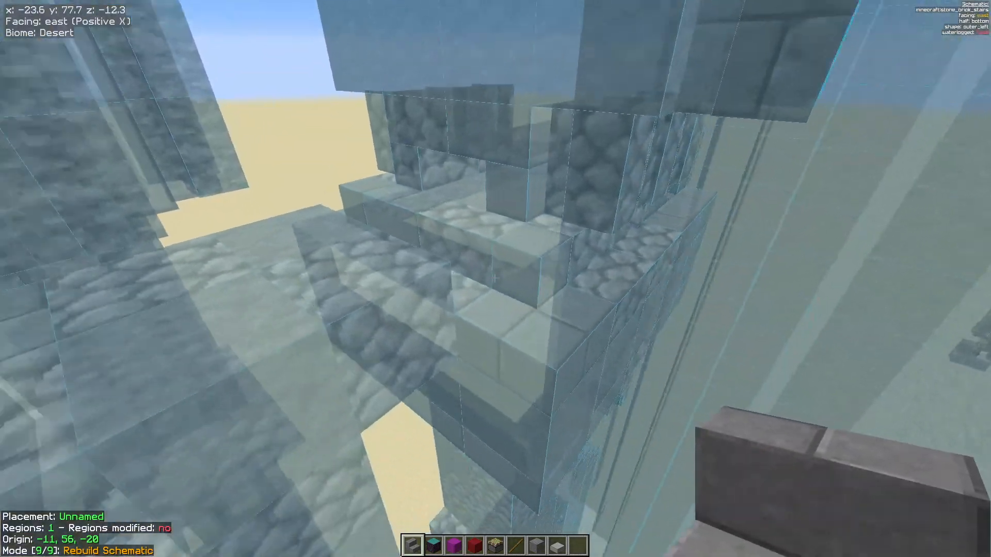
mouse_move(495, 279)
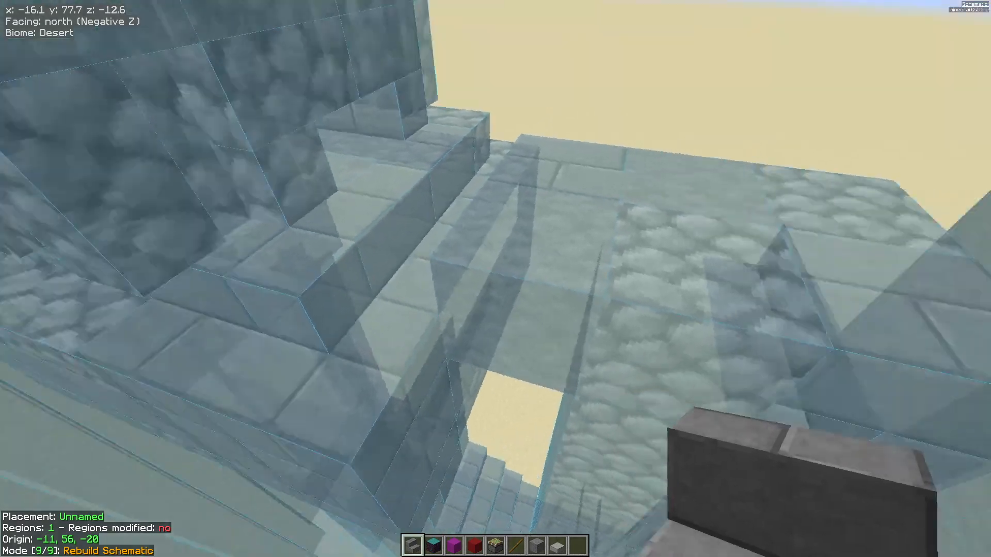
mouse_move(496, 279)
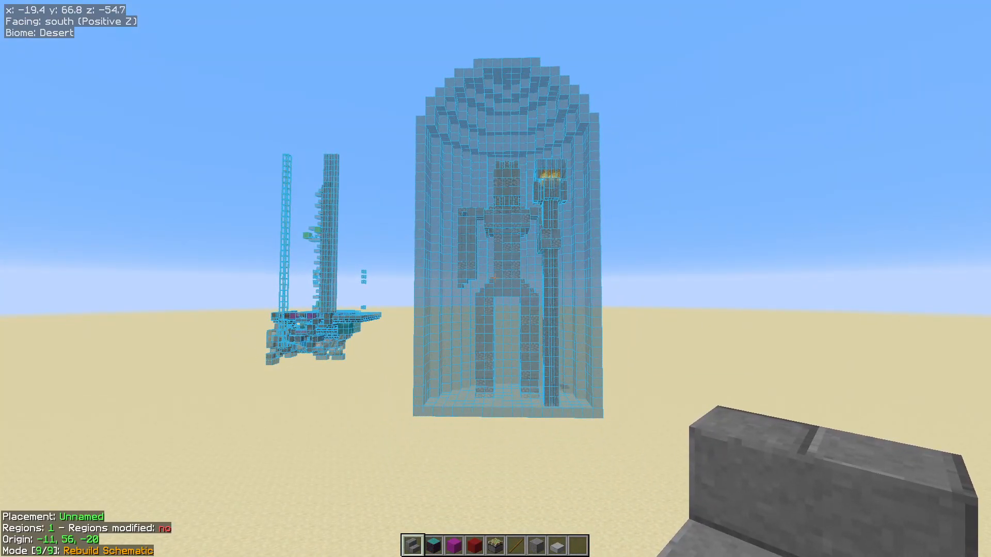
Step: Go to Schematic Placements and view the statue placement's material list
key("w")
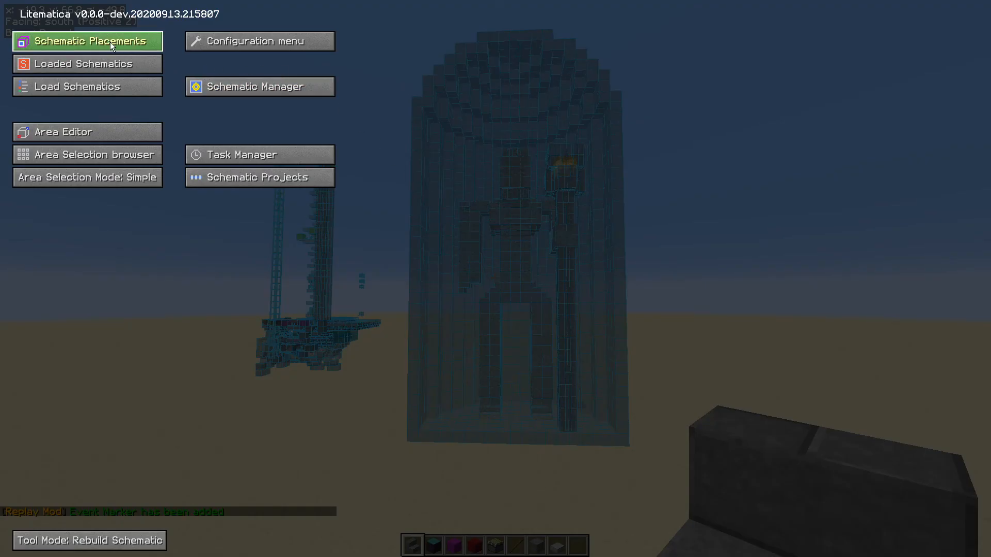
mouse_move(87, 48)
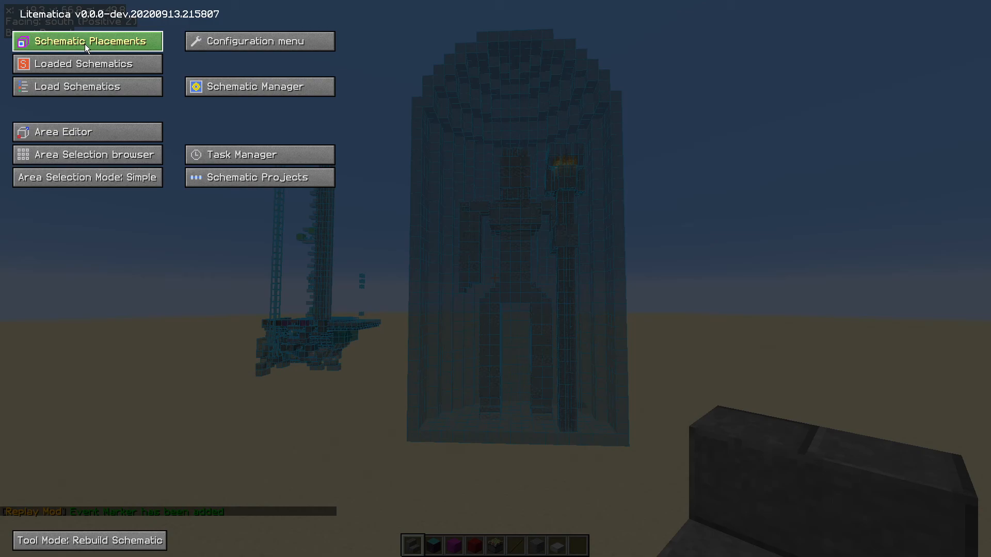
left_click(87, 41)
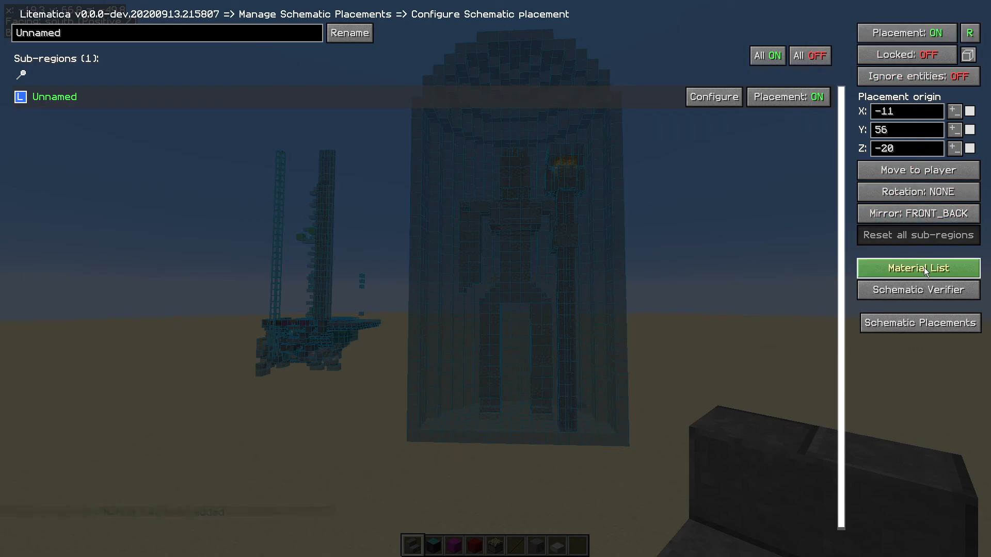
left_click(917, 267)
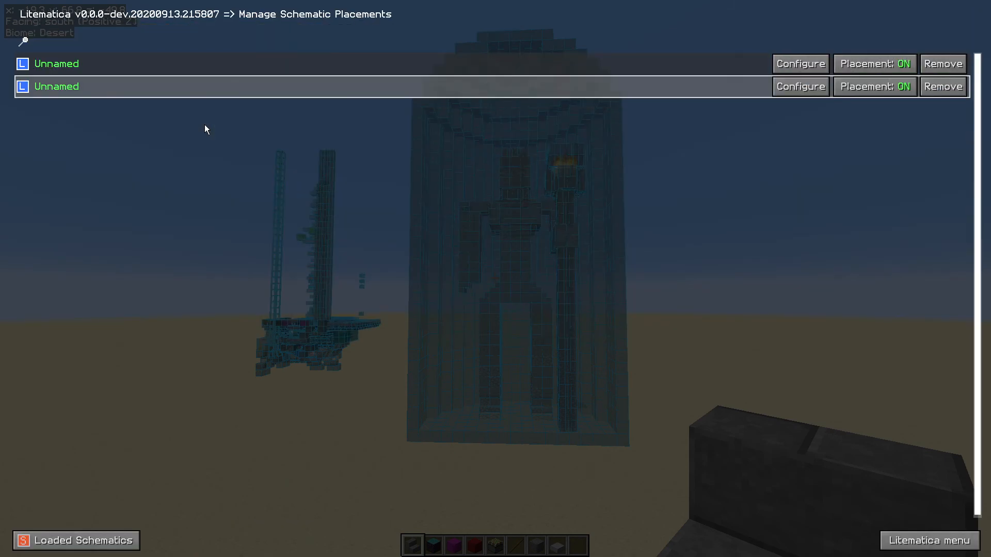
Step: Write the mirrored statue placement's 1995-item Material List to a text file
key("Escape")
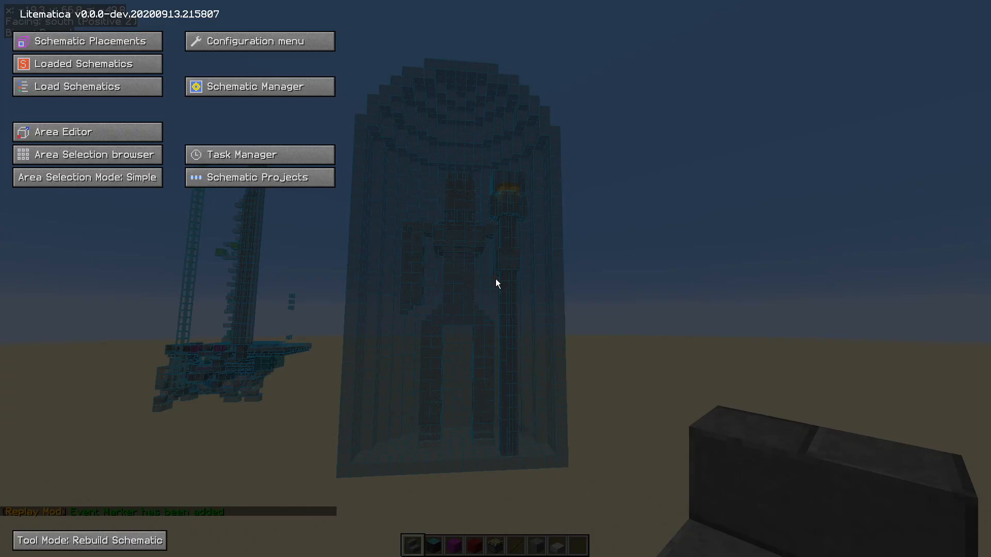
left_click(87, 42)
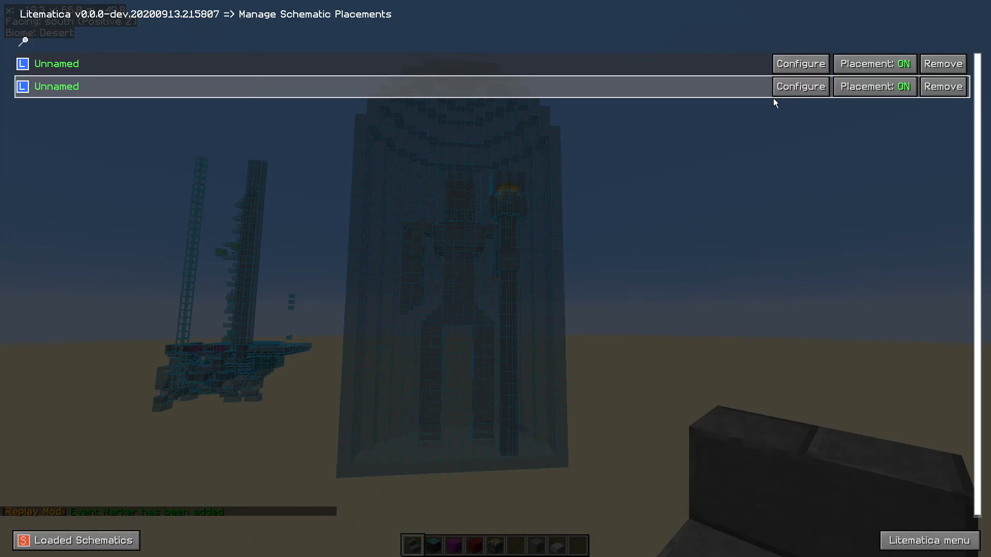
left_click(800, 87)
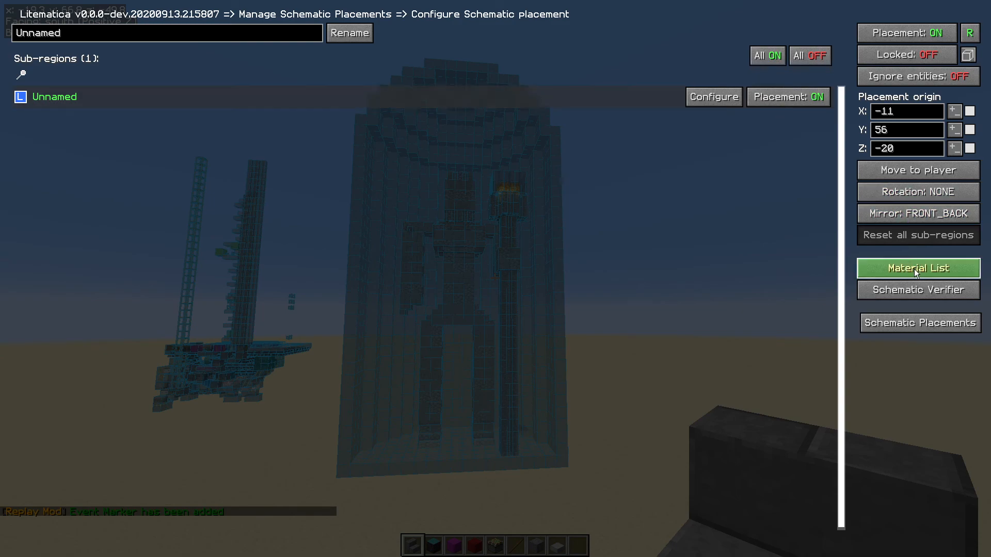
left_click(917, 268)
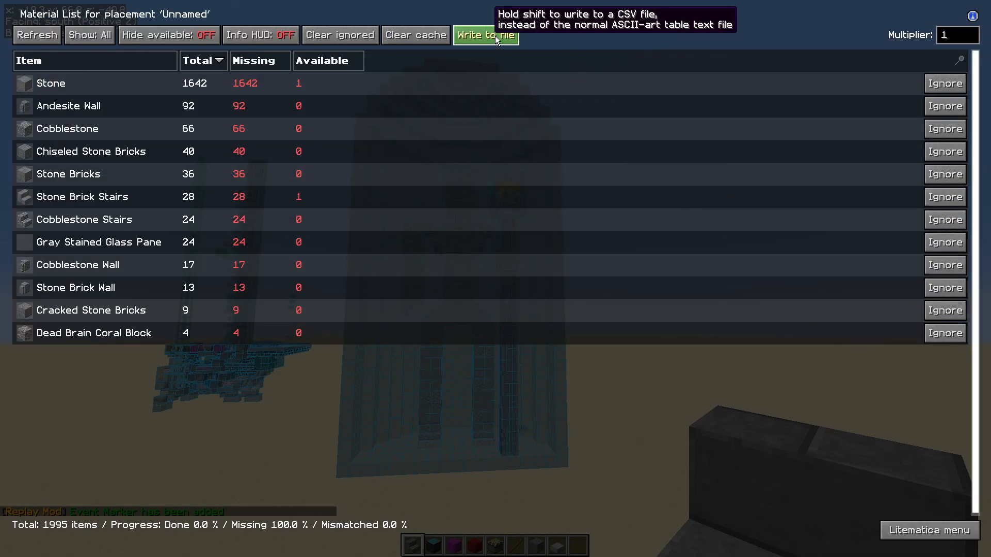
left_click(485, 34)
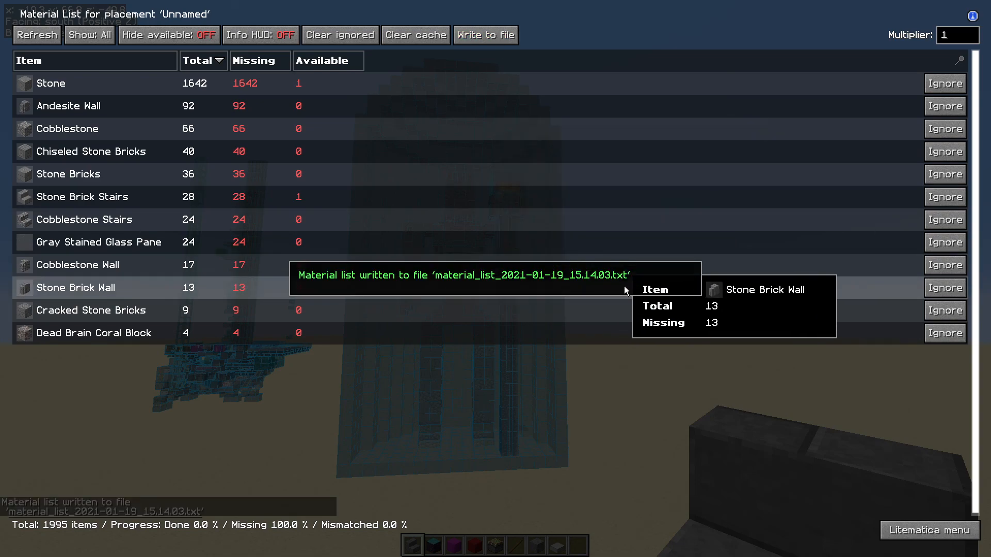
mouse_move(549, 255)
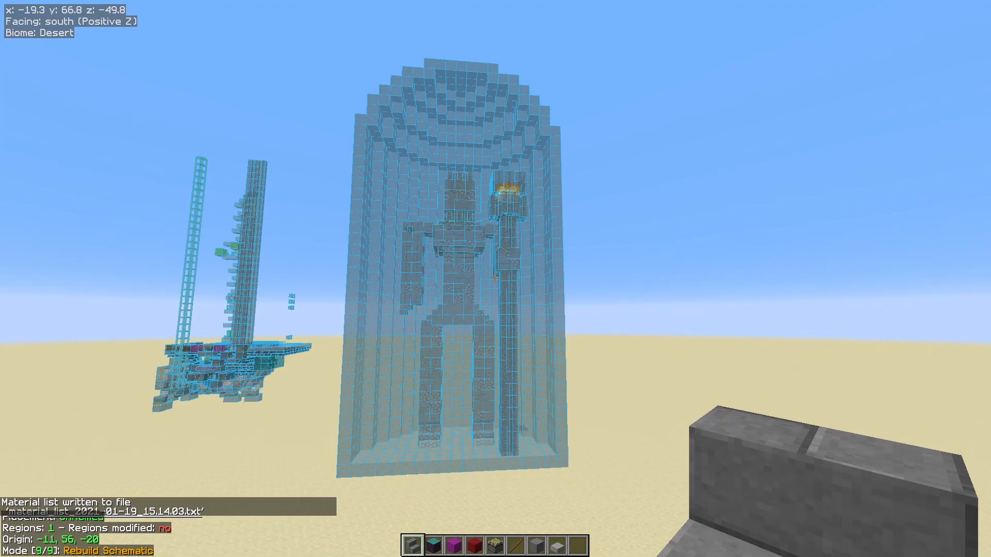
key("t")
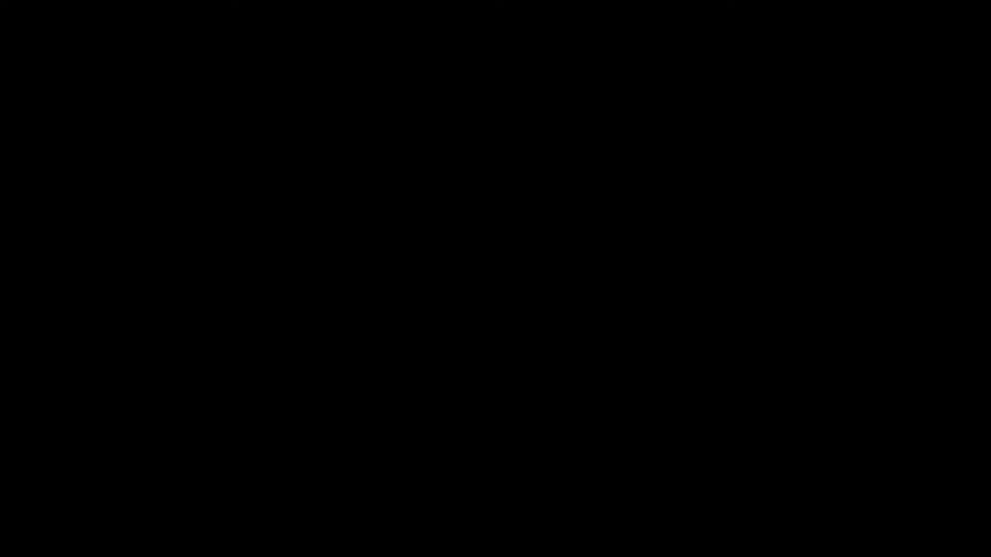
Step: Open the exported material_list .txt file in Notepad
left_click(441, 546)
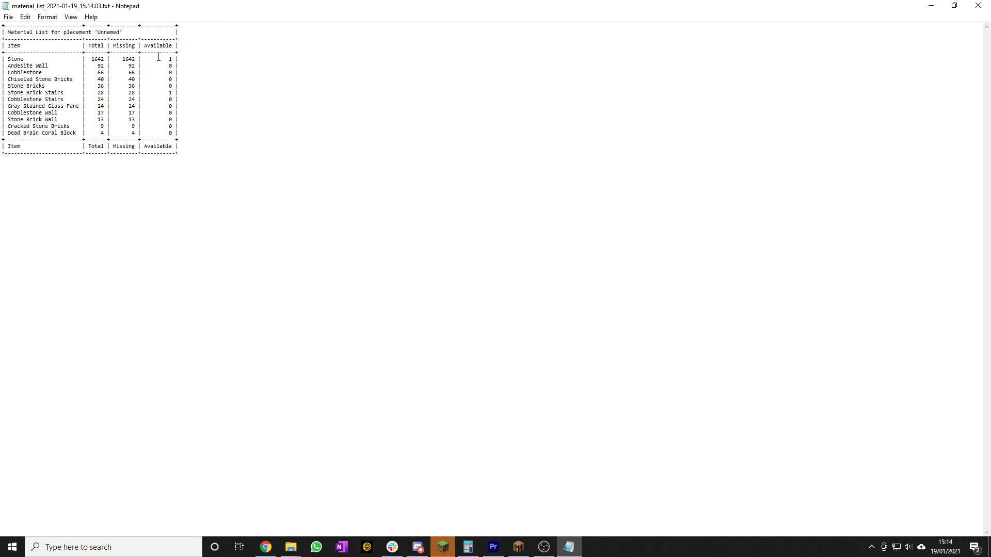
mouse_move(268, 228)
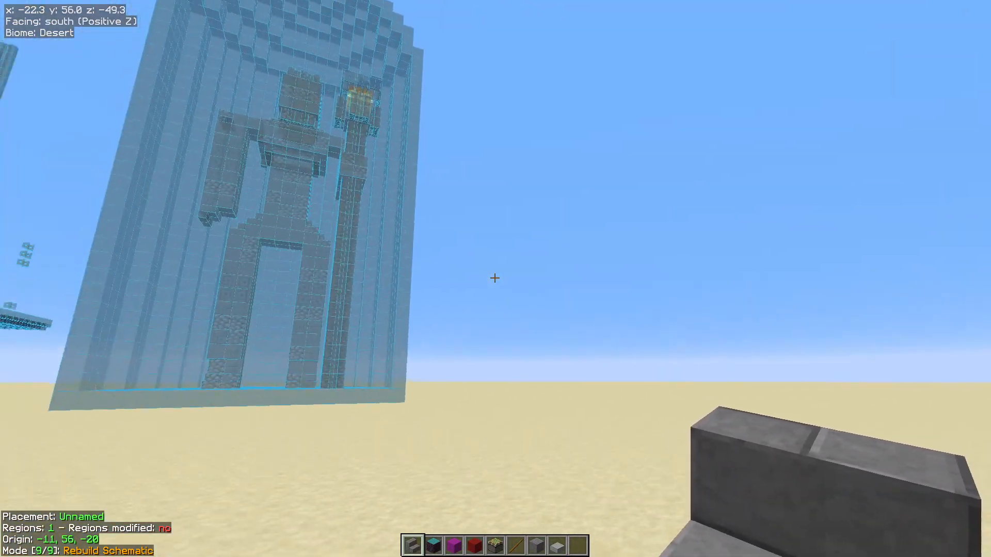
mouse_move(495, 278)
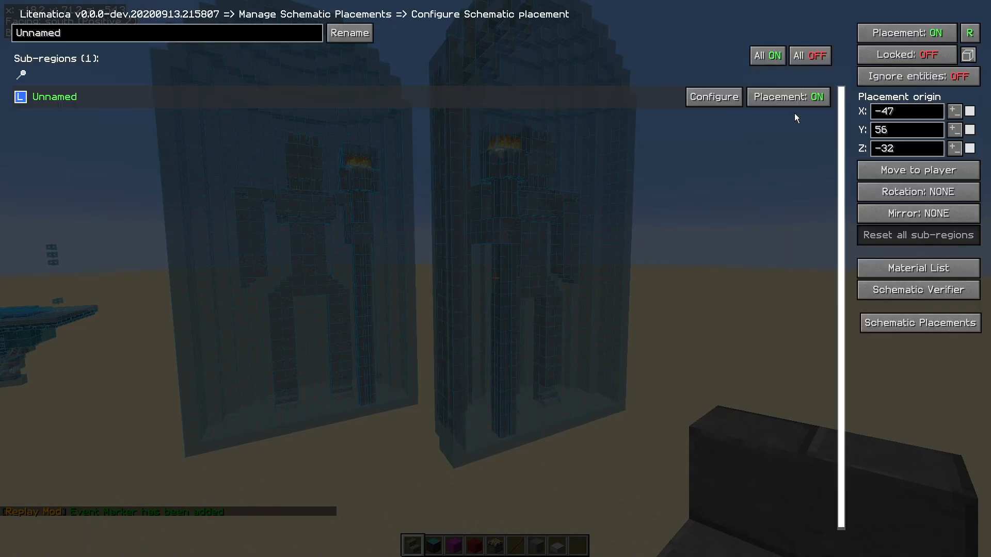
Step: Rename the second placement to '2nd Statue' and set its rotation to CW_90
left_click(166, 32)
type("\"")
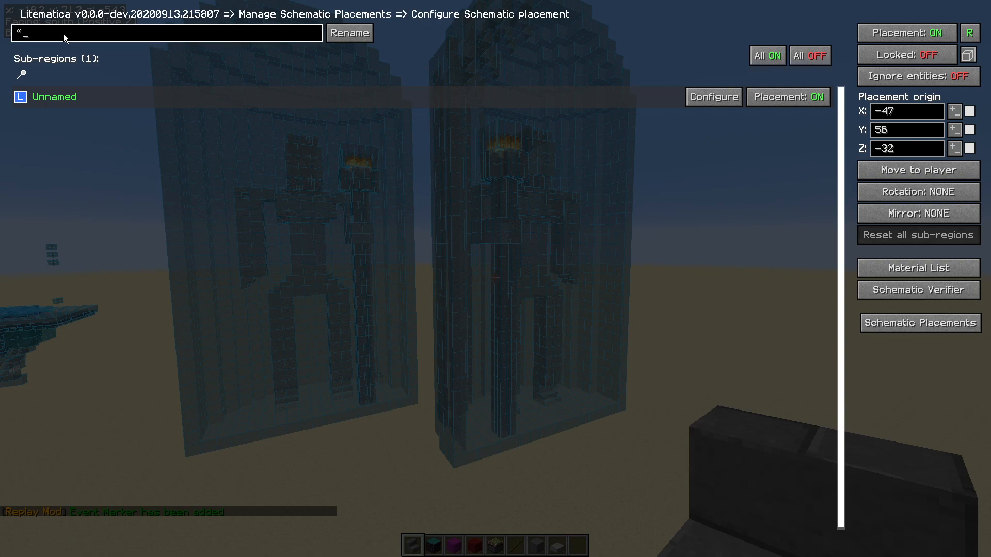
type("2nd Statue")
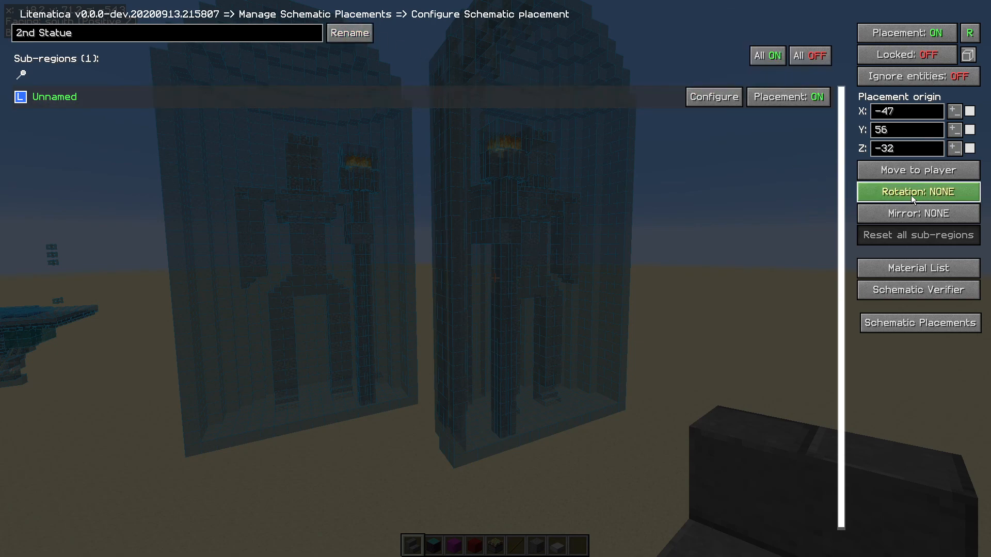
left_click(917, 191)
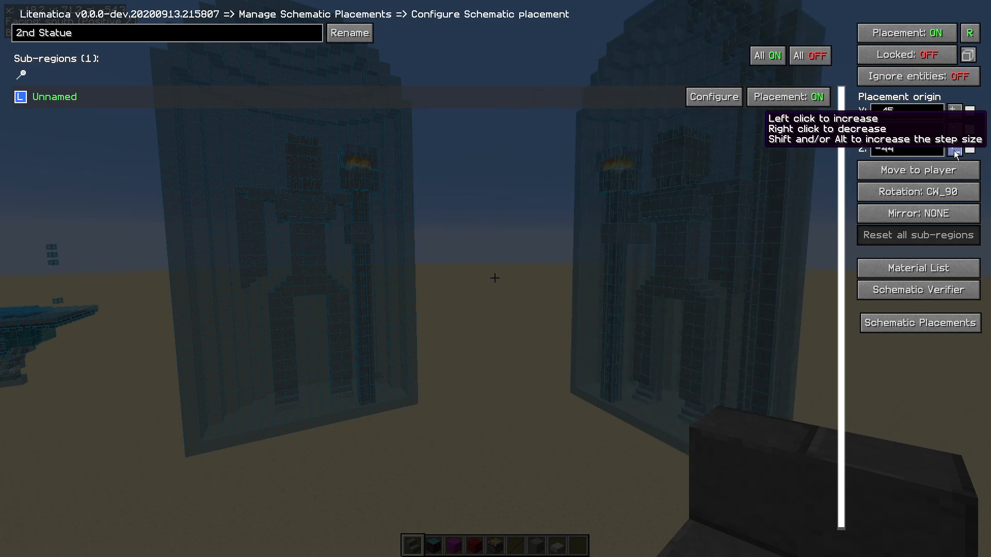
key("Escape")
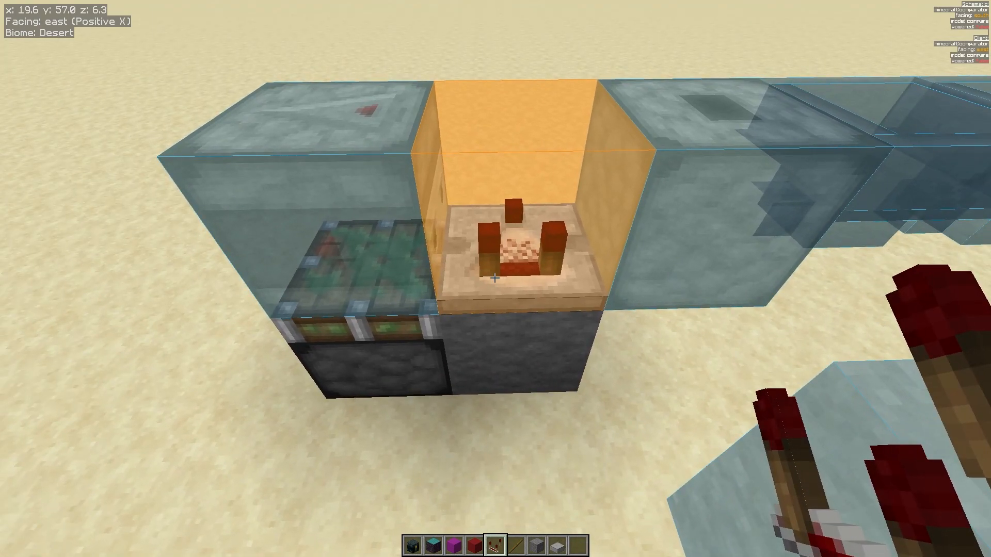
mouse_move(496, 278)
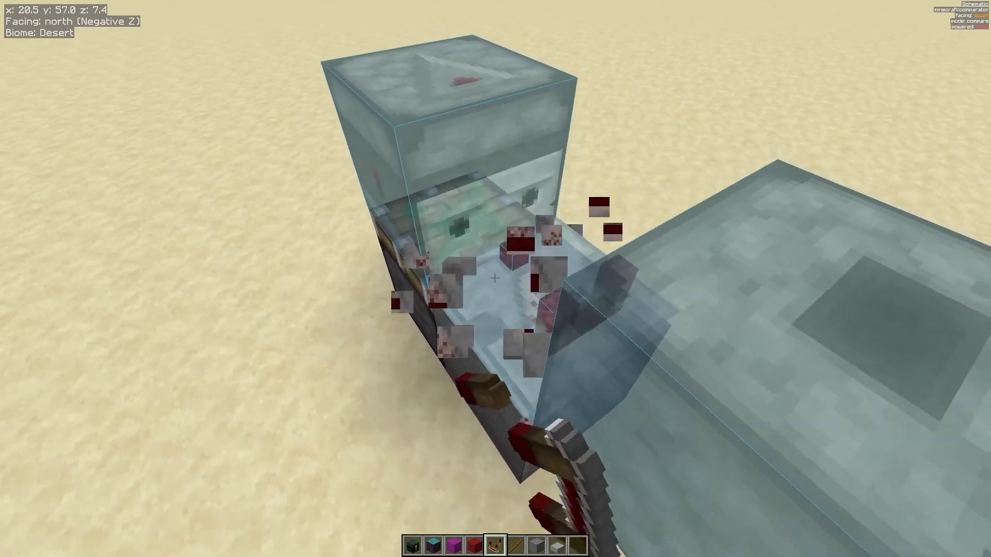